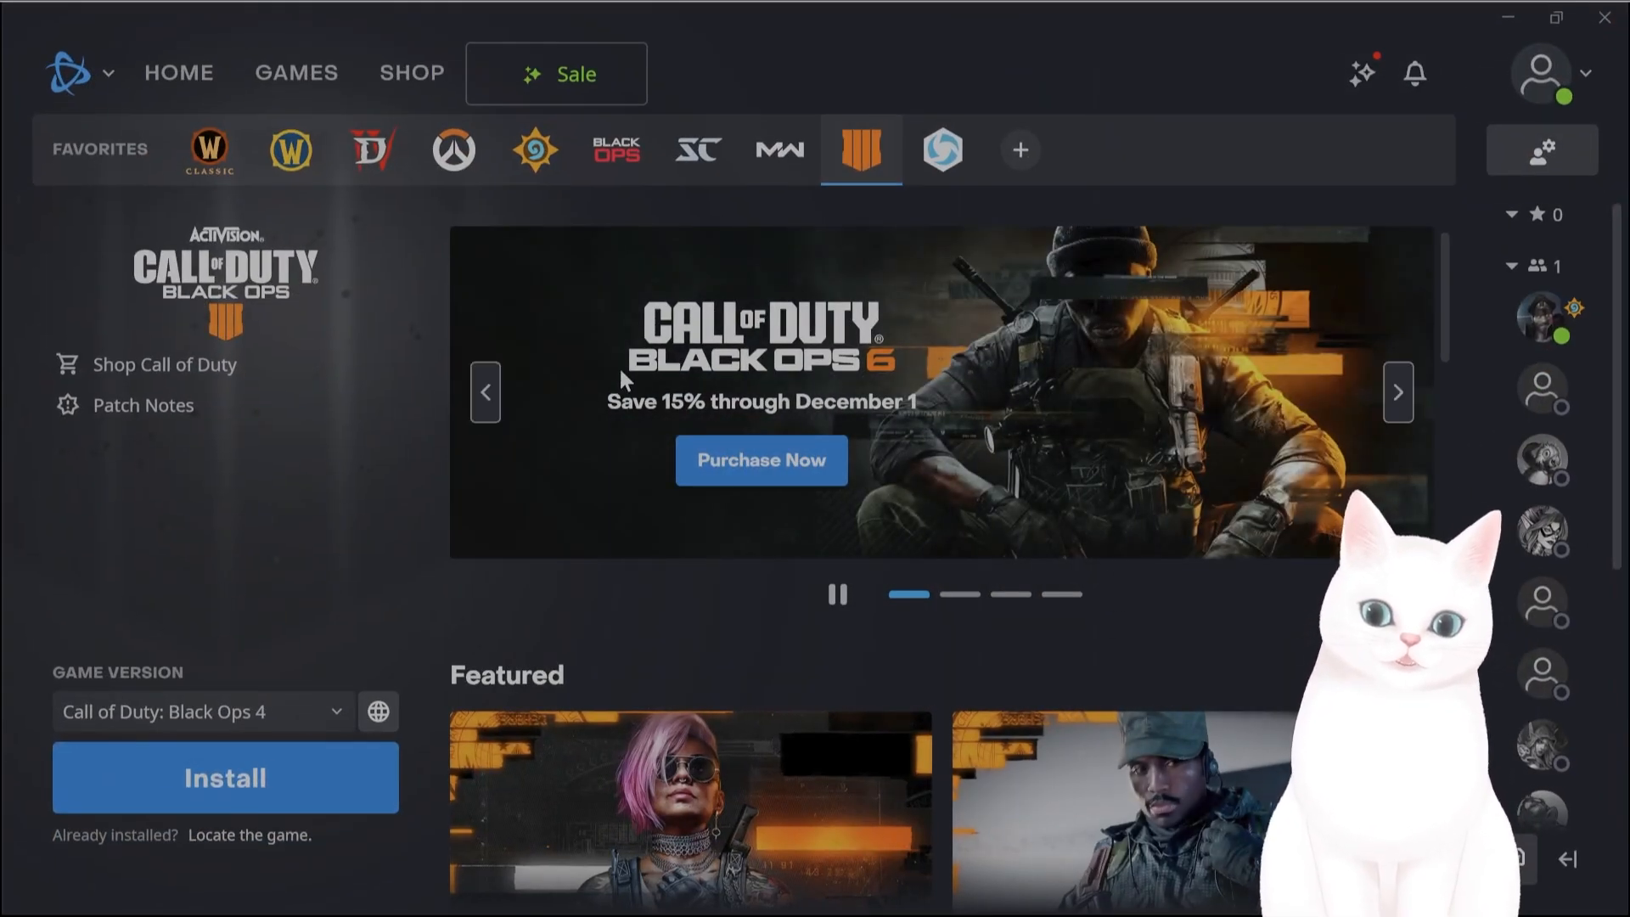
{"action": "mouse_move", "coordinate": [639, 475]}
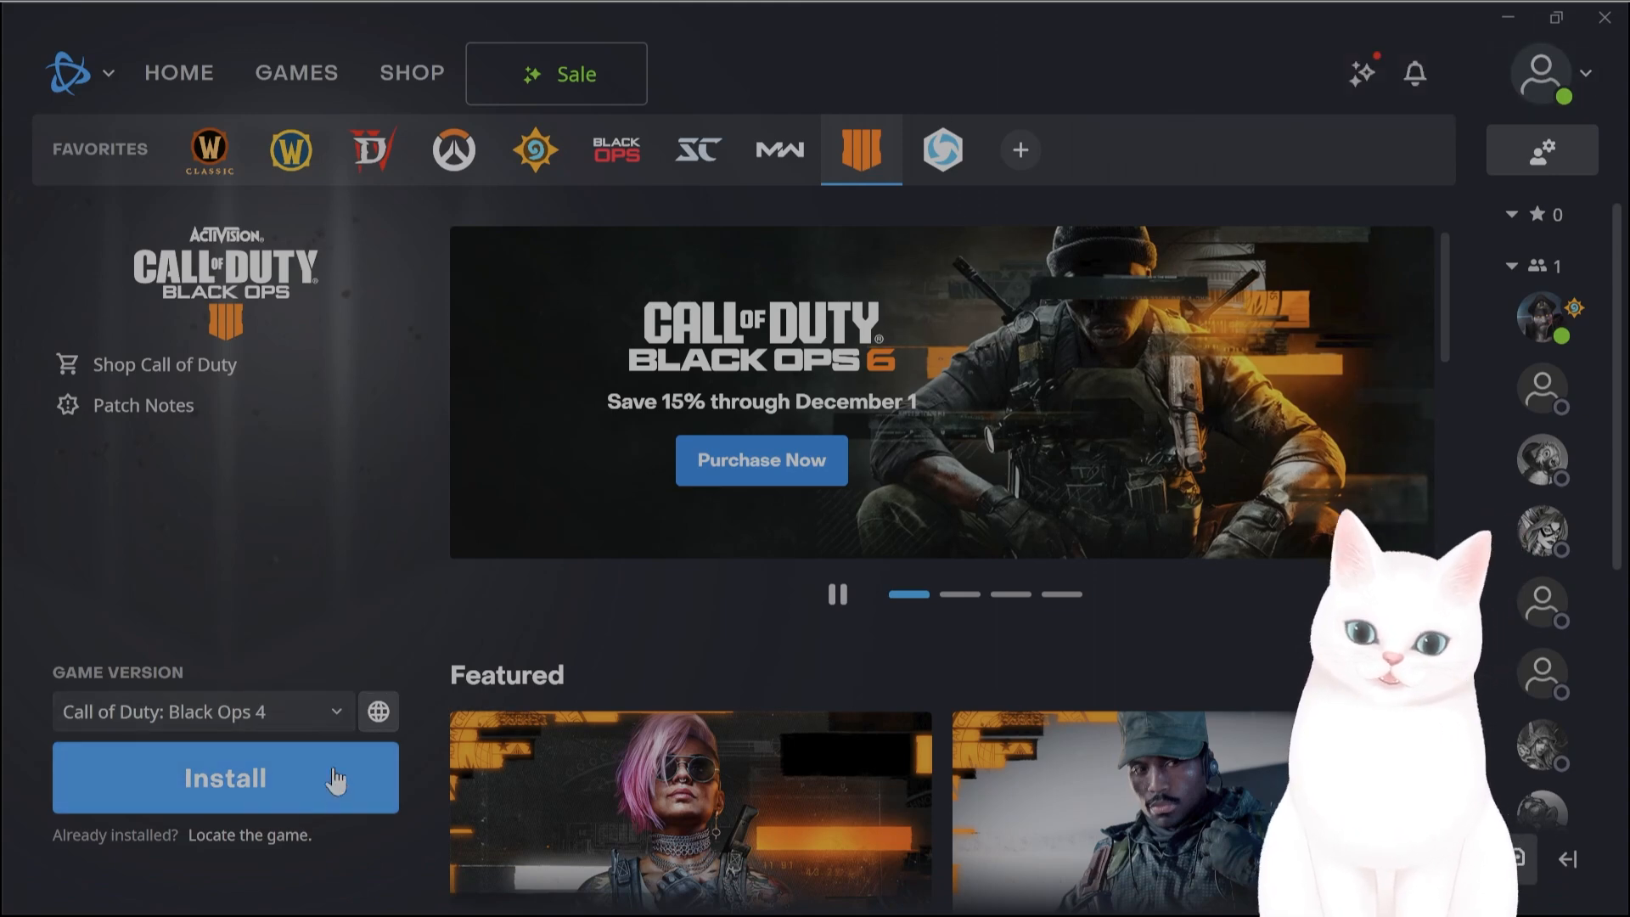
Step: Start the Black Ops 4 install, then view Call of Duty's 76.7 GB install in the Xbox app
{"action": "left_click", "coordinate": [224, 776]}
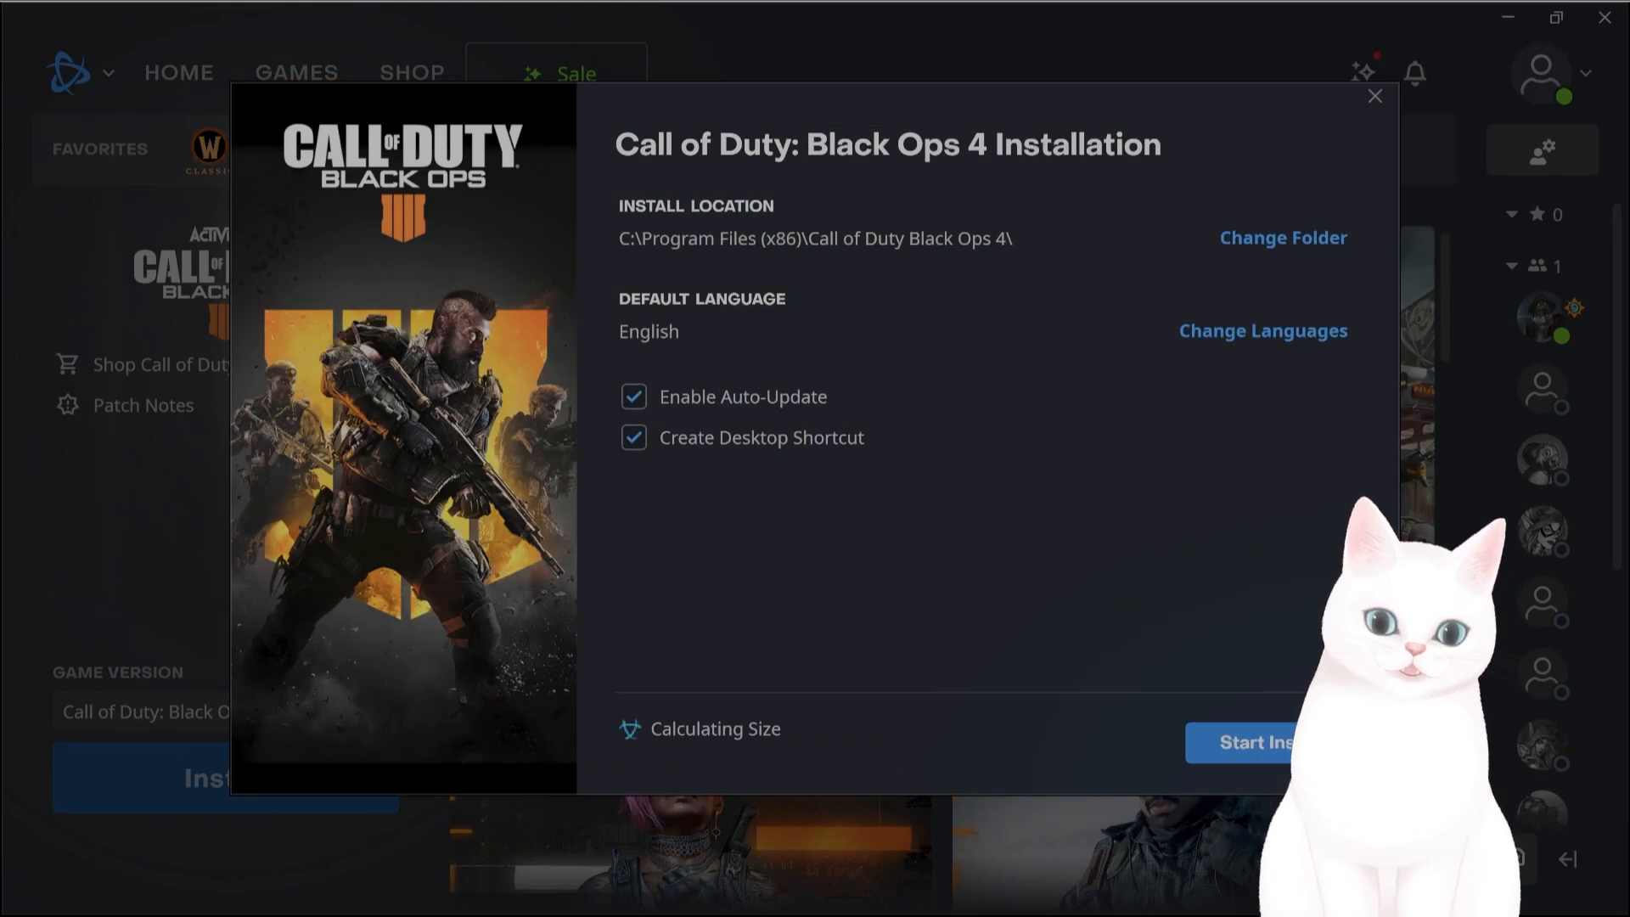
{"action": "left_click", "coordinate": [718, 886]}
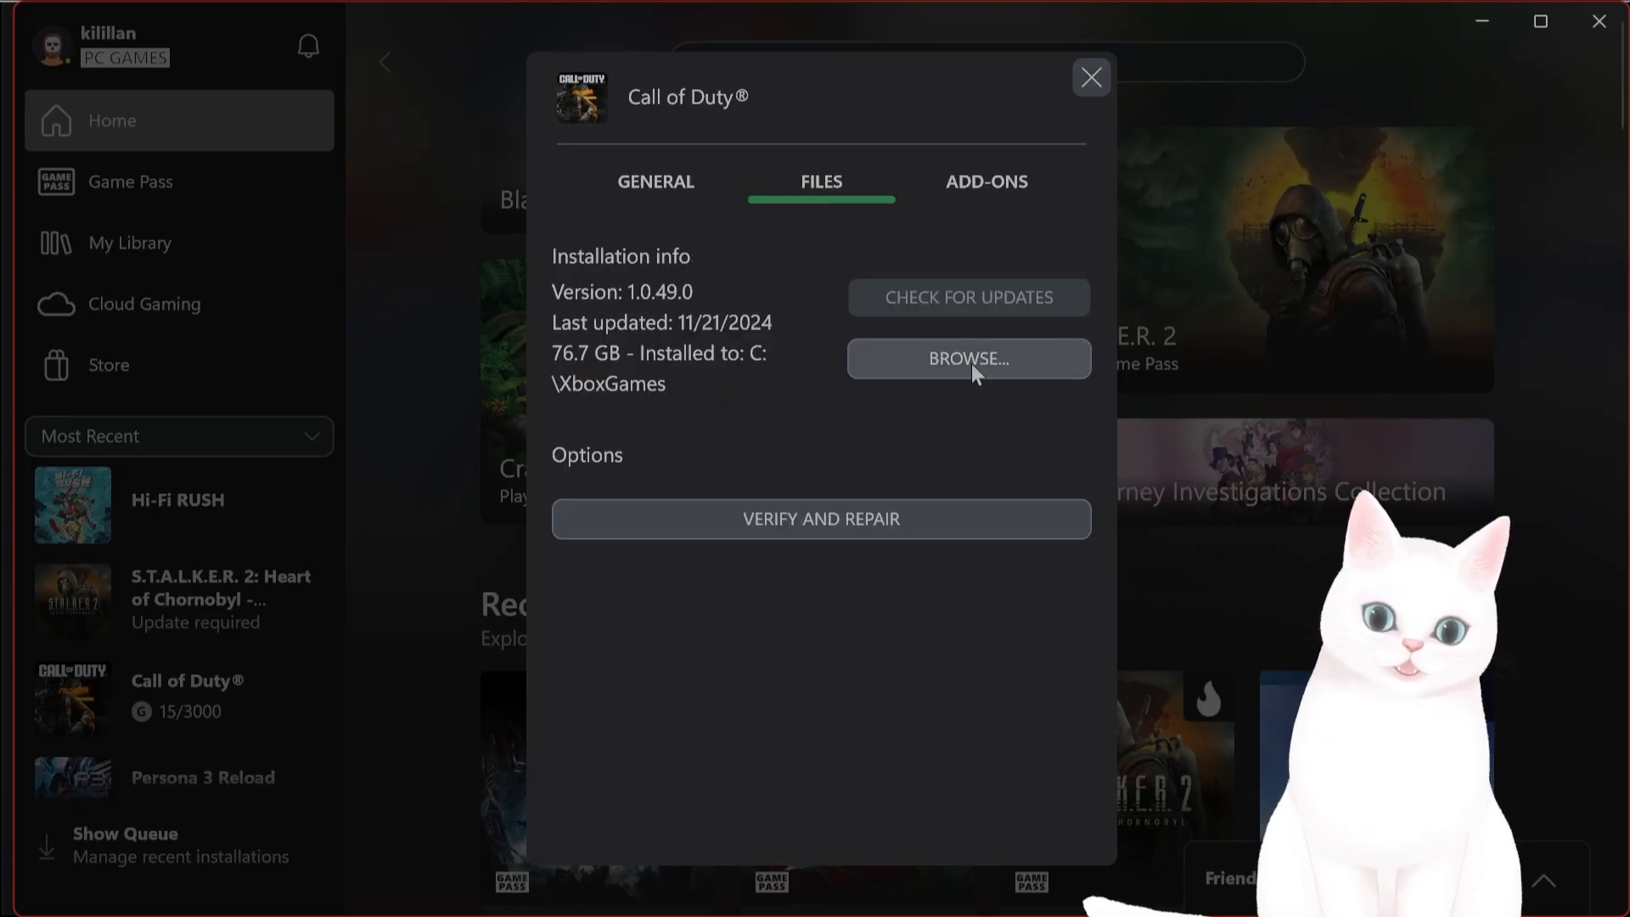
Step: Open Call of Duty's XboxGames install folder from the Xbox app, then return to Battle.net's installer
{"action": "left_click", "coordinate": [965, 358]}
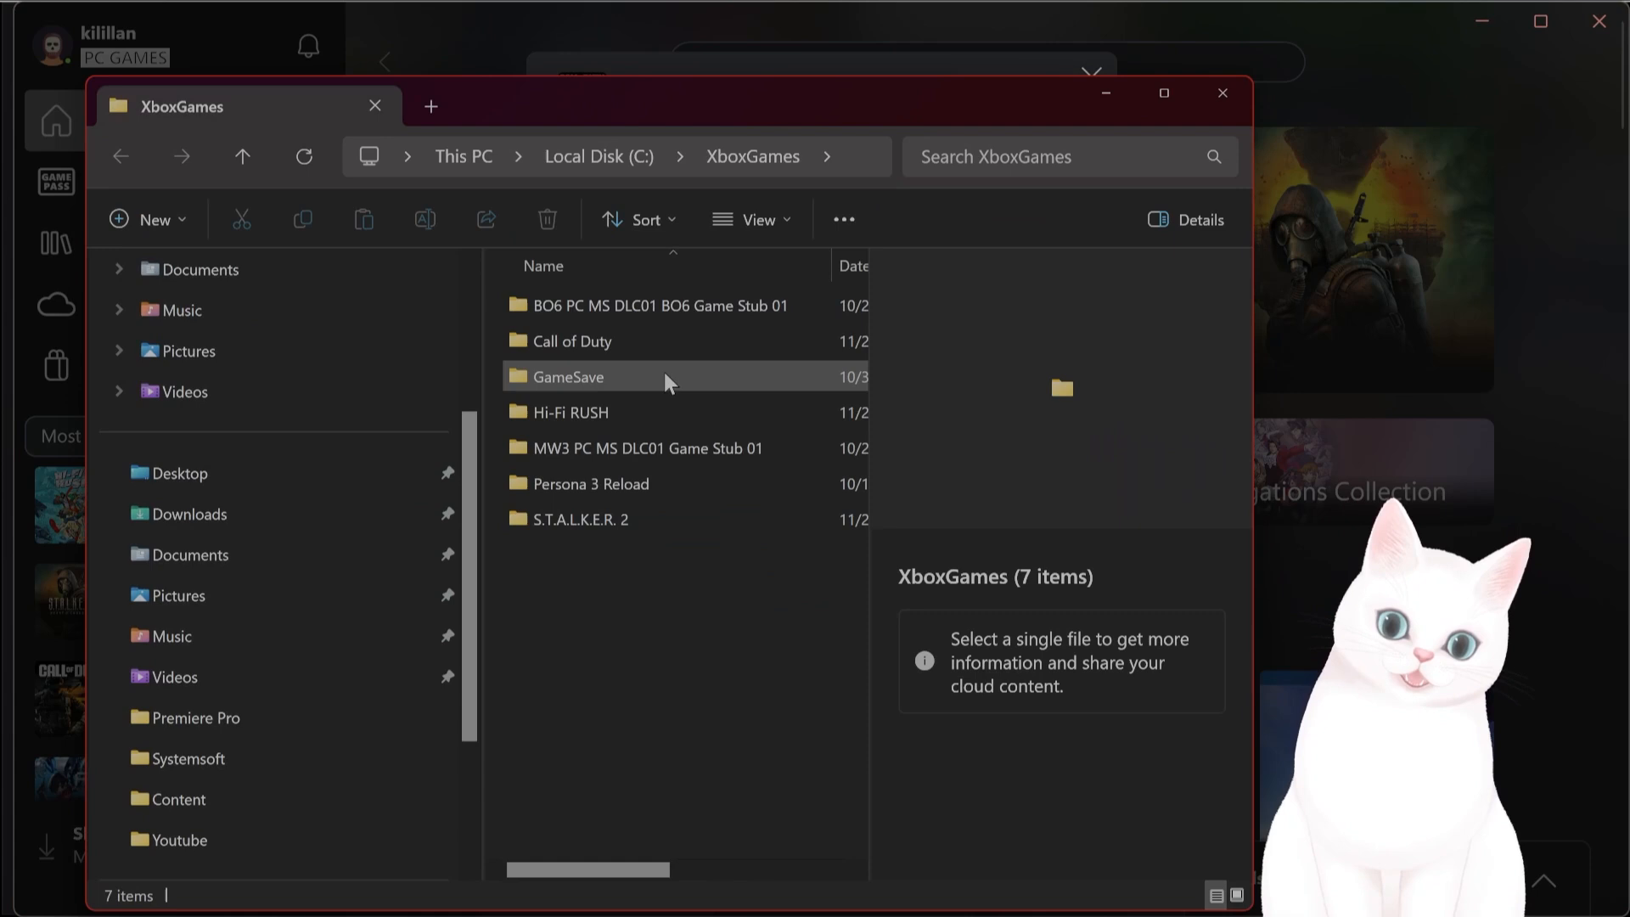
{"action": "double_click", "coordinate": [573, 341]}
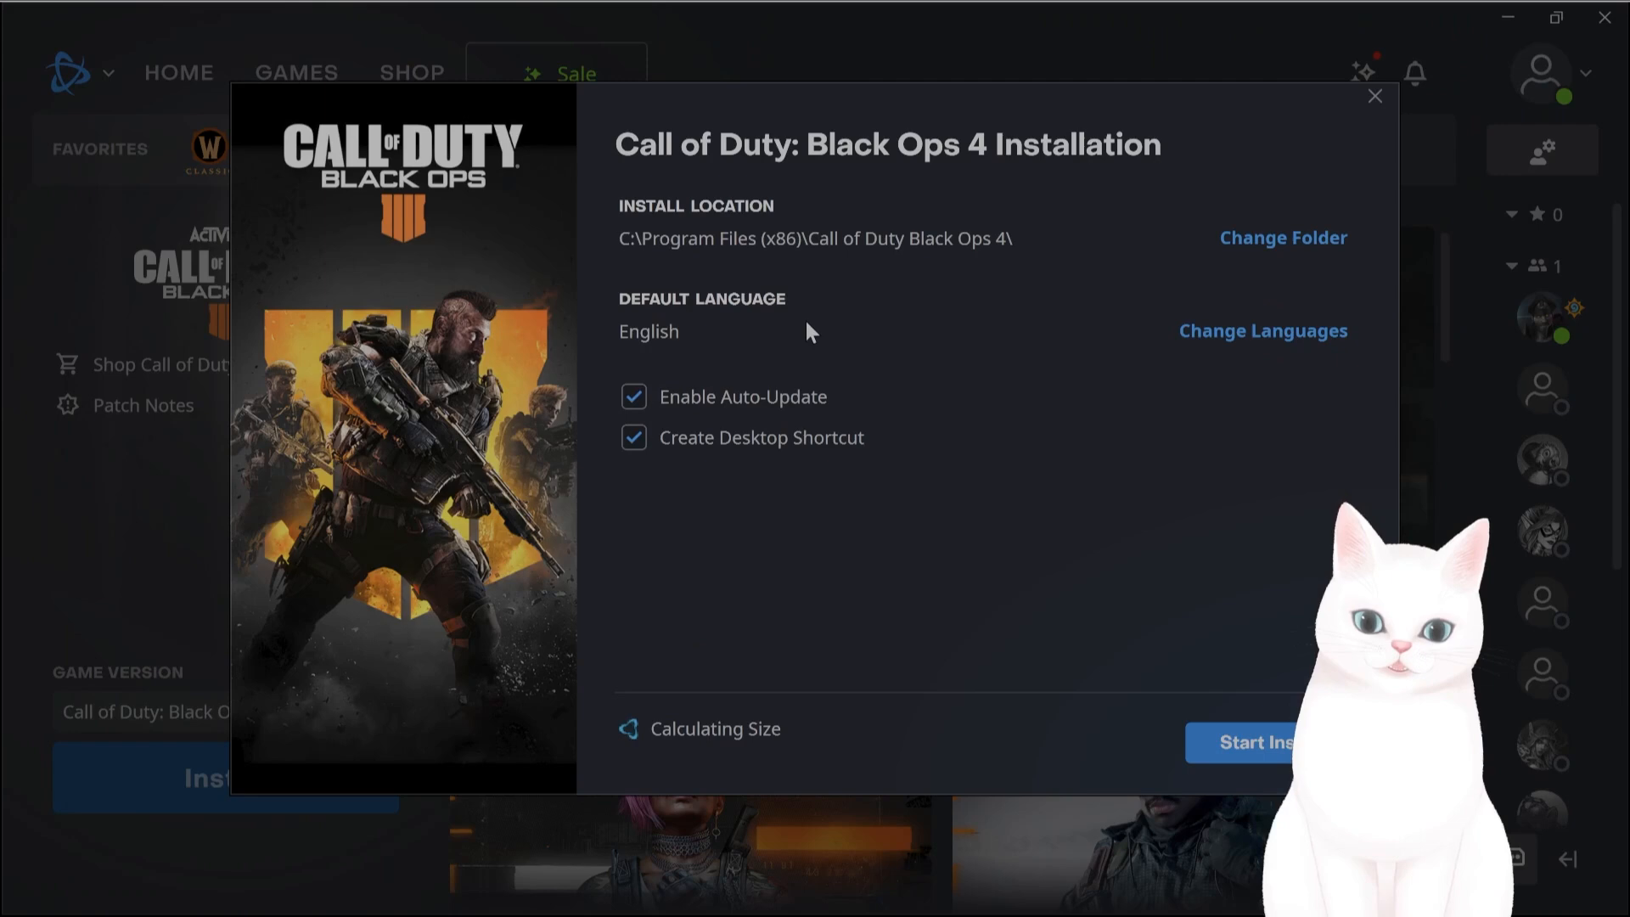
Step: Let the Black Ops 4 installer size up: 163.00 GB required, insufficient disk space
{"action": "left_click", "coordinate": [1282, 237]}
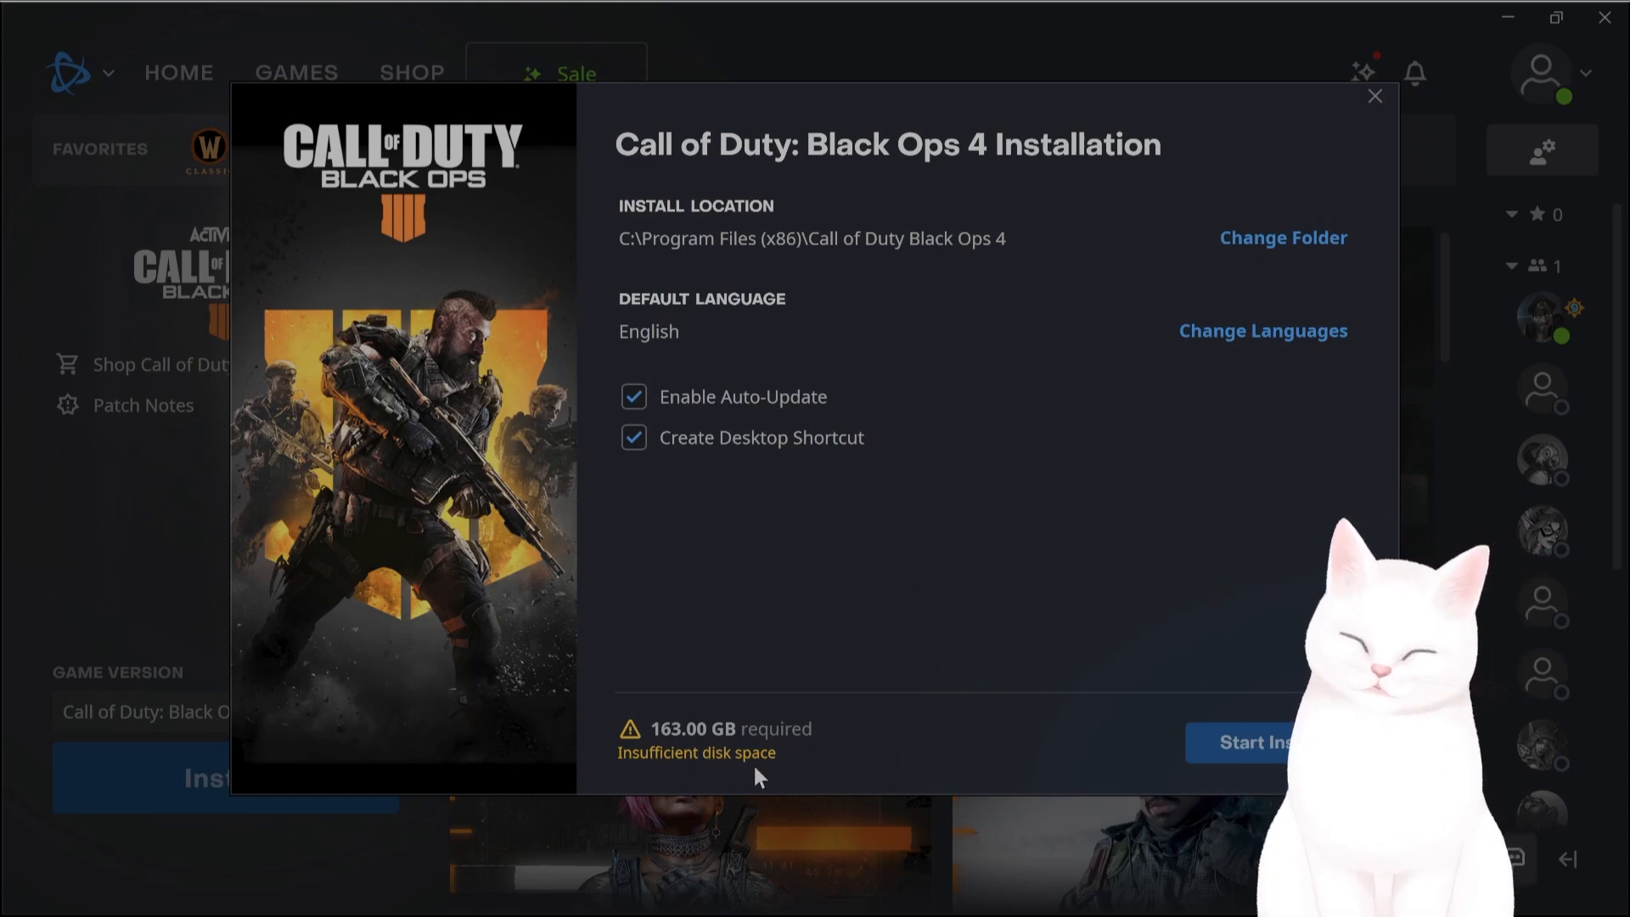
{"action": "mouse_move", "coordinate": [784, 737]}
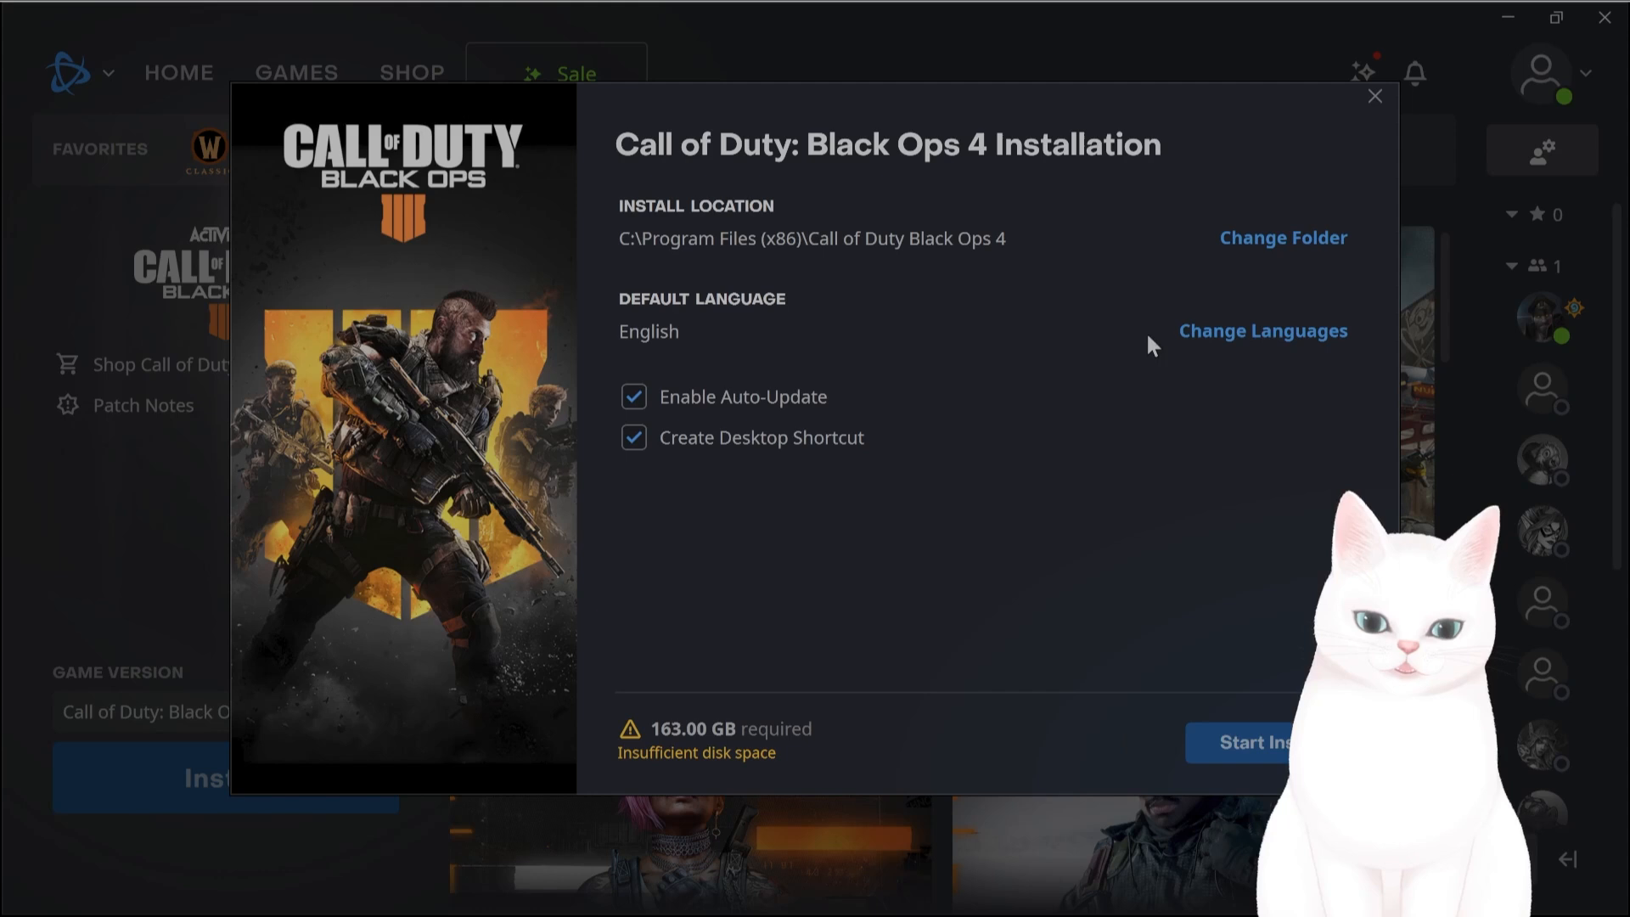
{"action": "mouse_move", "coordinate": [873, 407]}
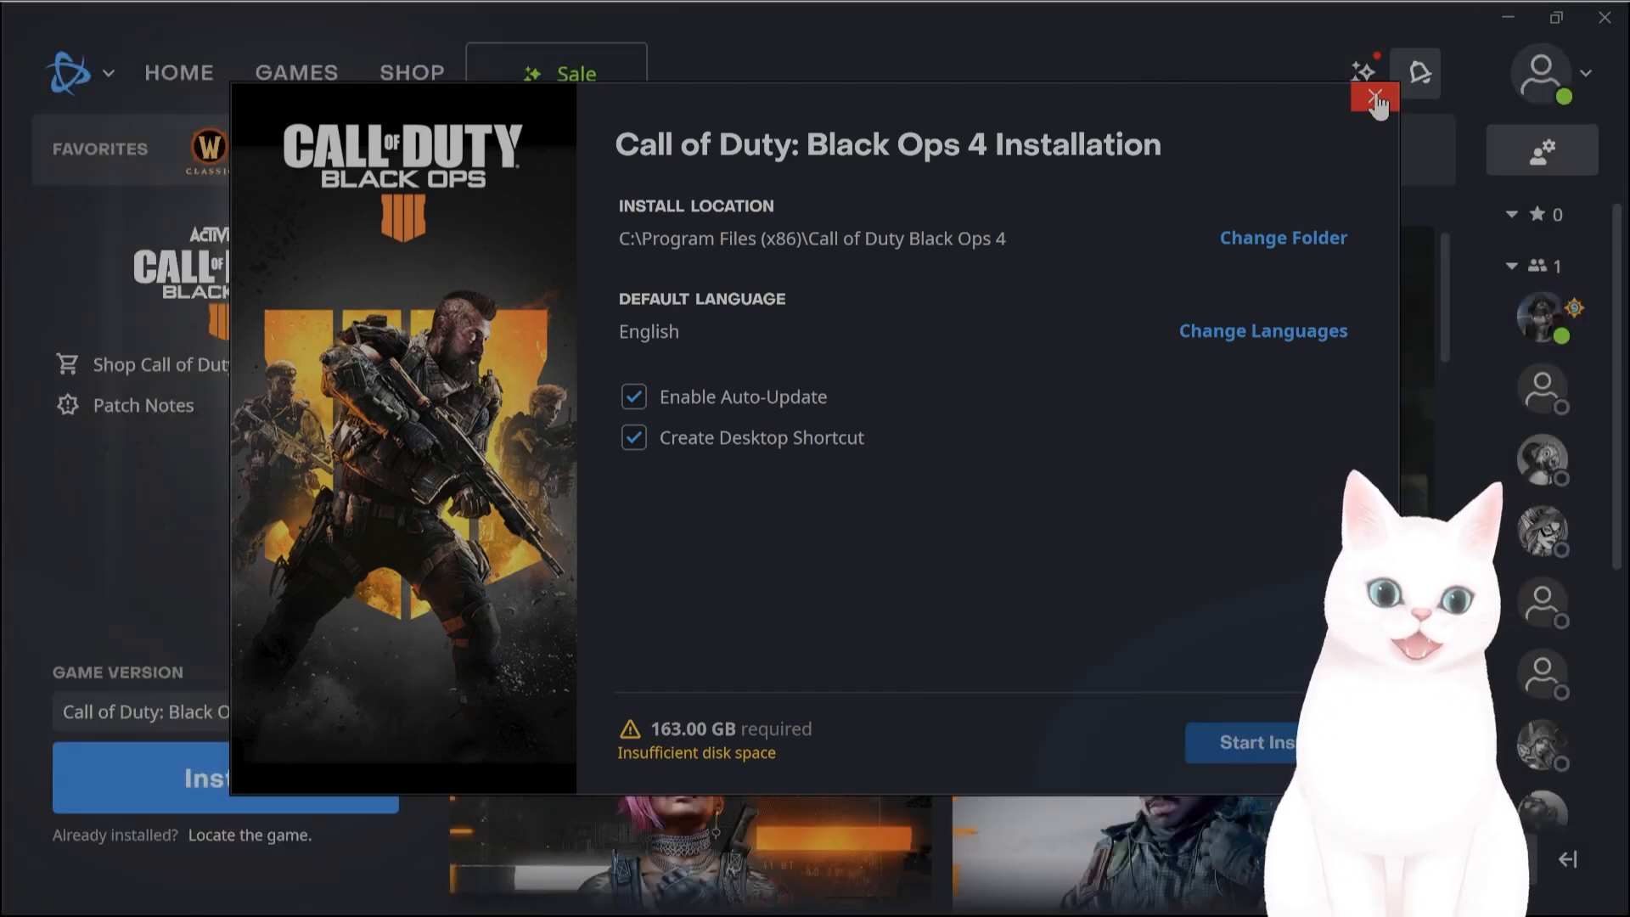
Step: Close the Black Ops 4 installer and switch to the Xbox app's Call of Duty files
{"action": "left_click", "coordinate": [1374, 98]}
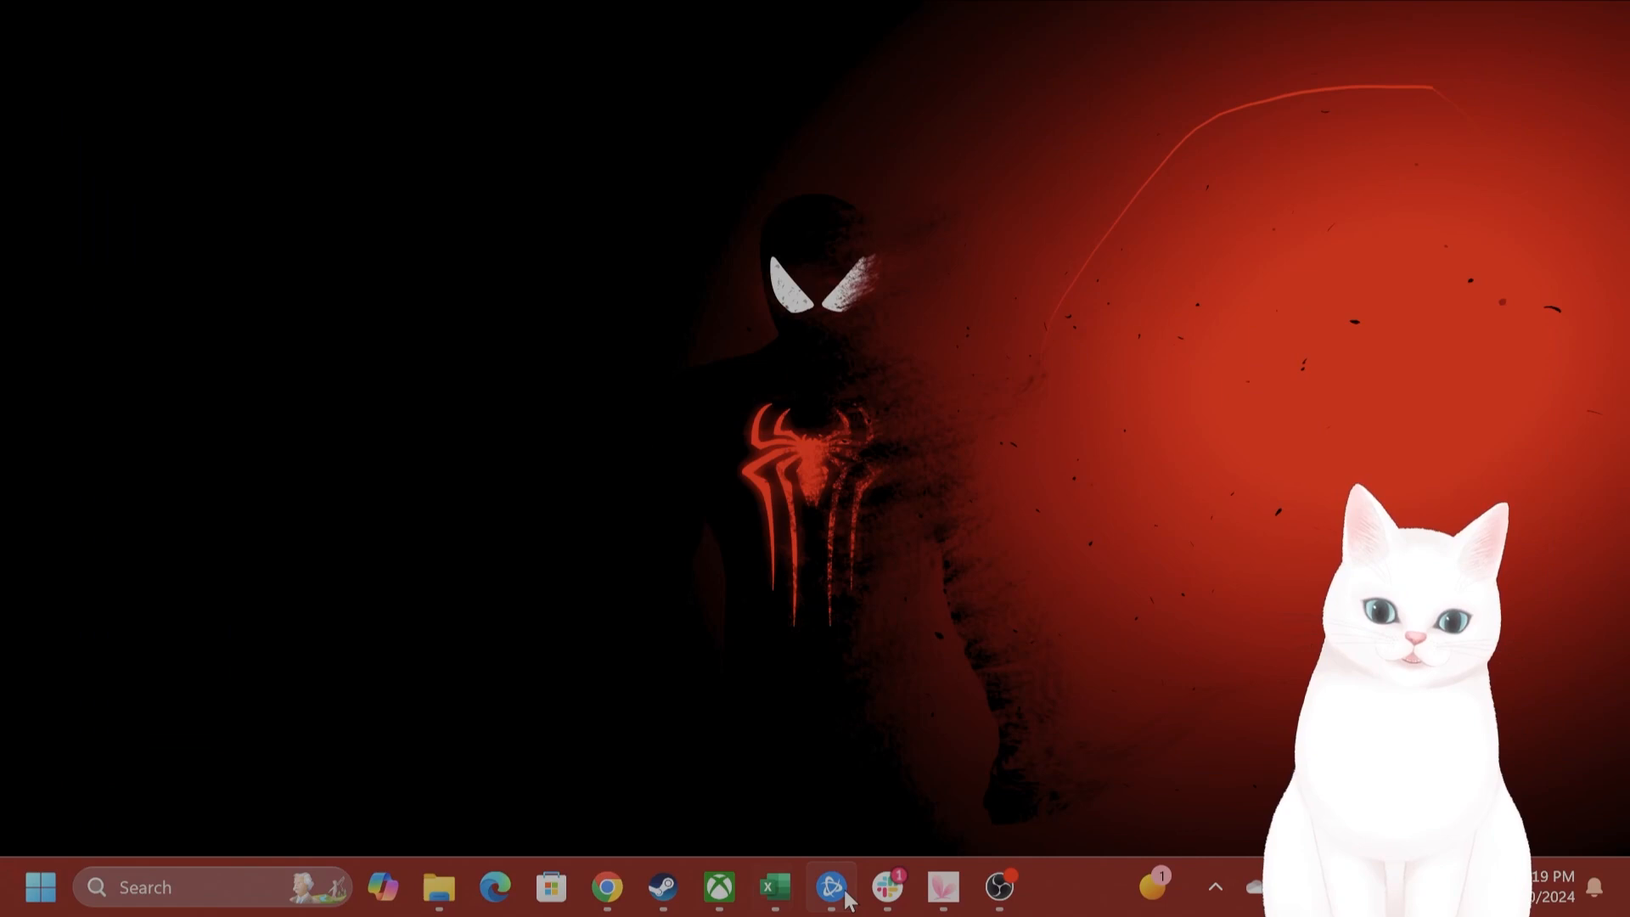
{"action": "left_click", "coordinate": [831, 886]}
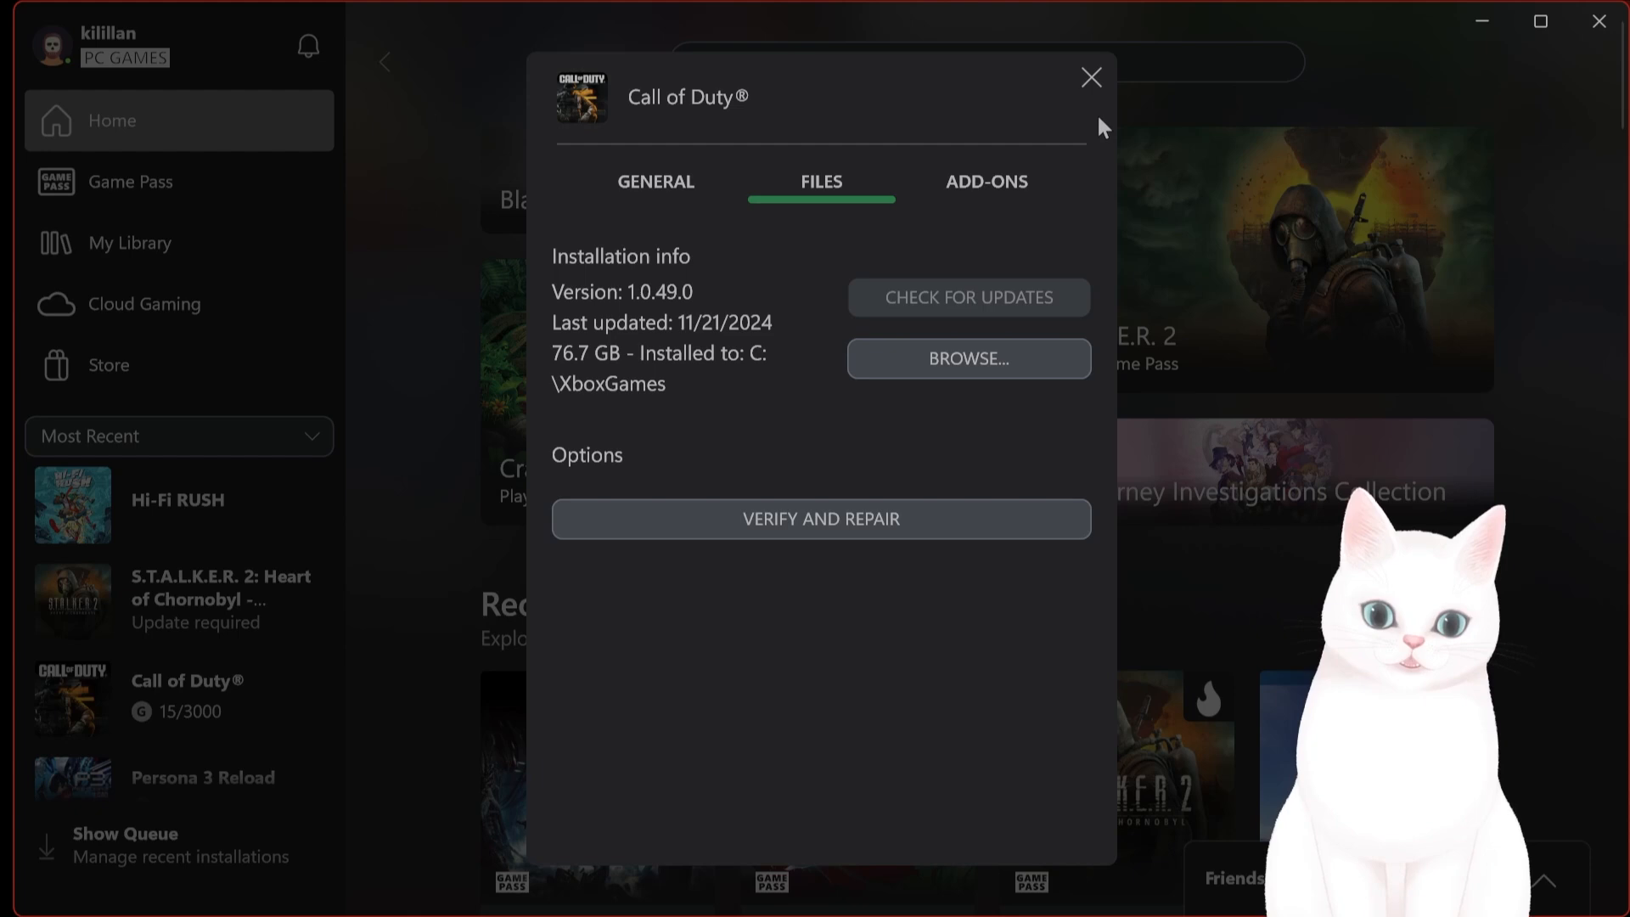
{"action": "mouse_move", "coordinate": [1090, 78]}
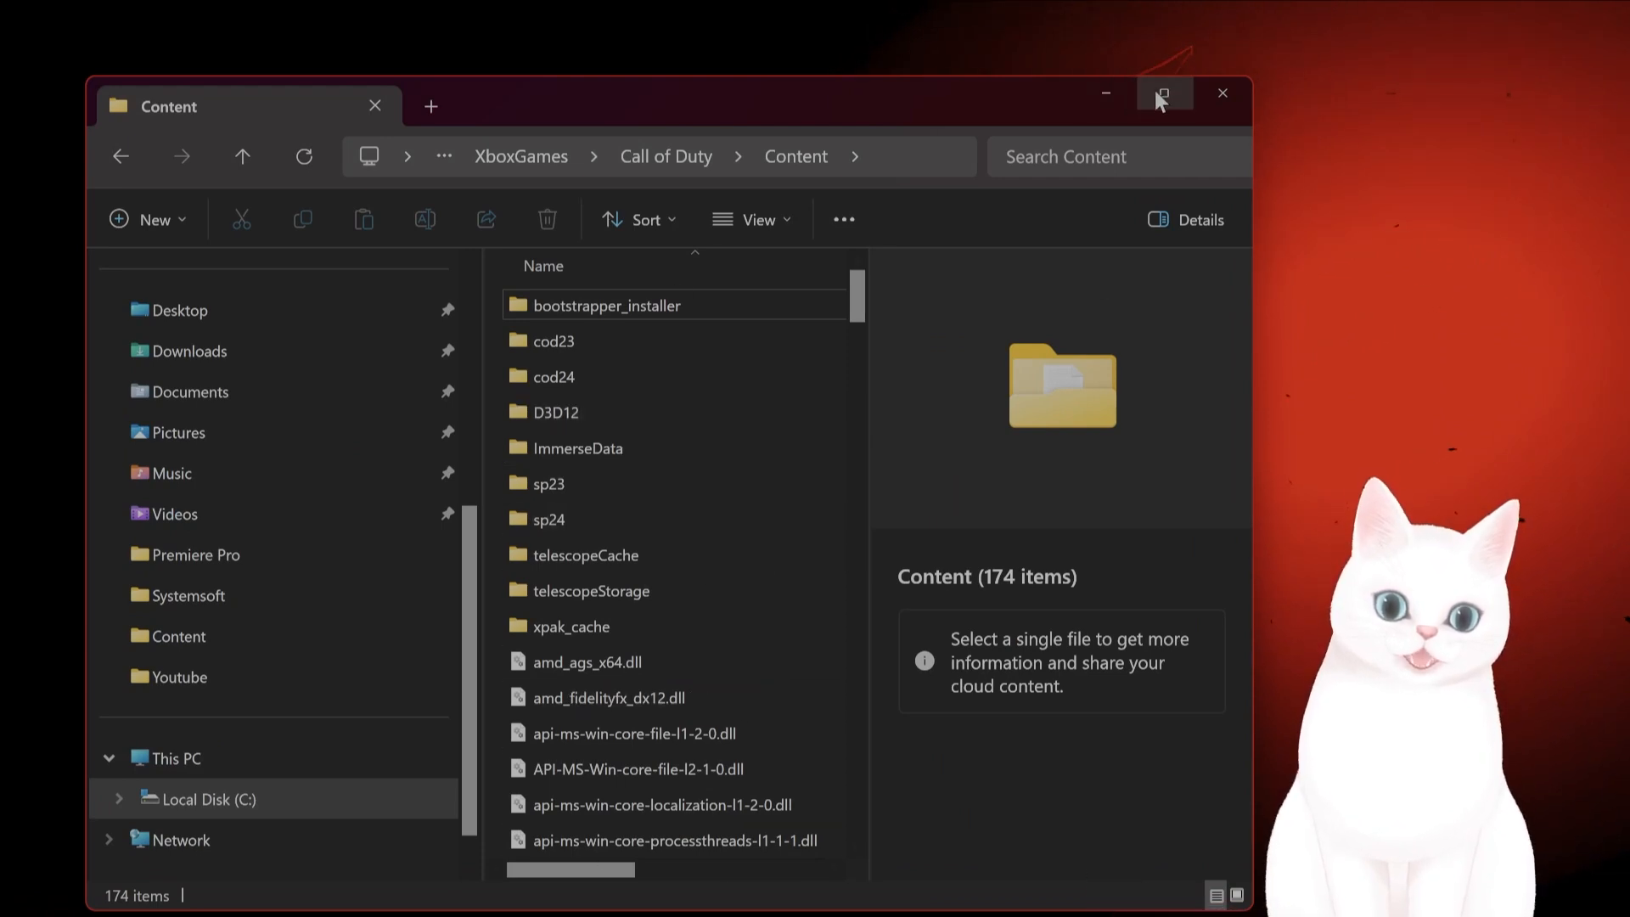
Step: Maximize the Content folder window, then return to the Xbox app home screen
{"action": "left_click", "coordinate": [1163, 94]}
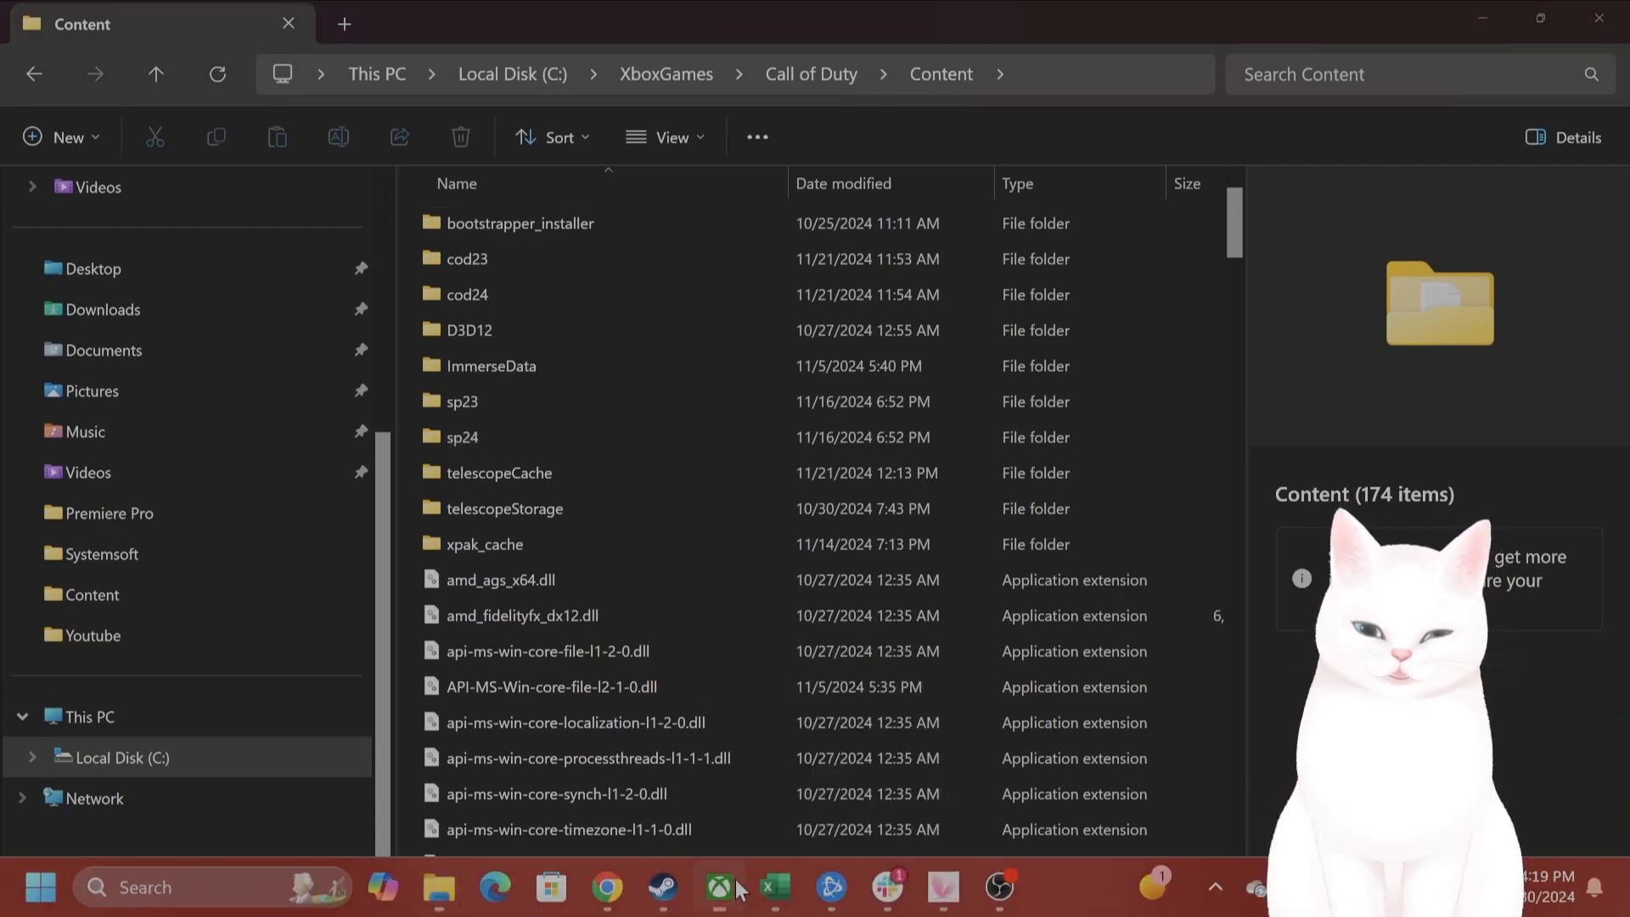
{"action": "left_click", "coordinate": [719, 886]}
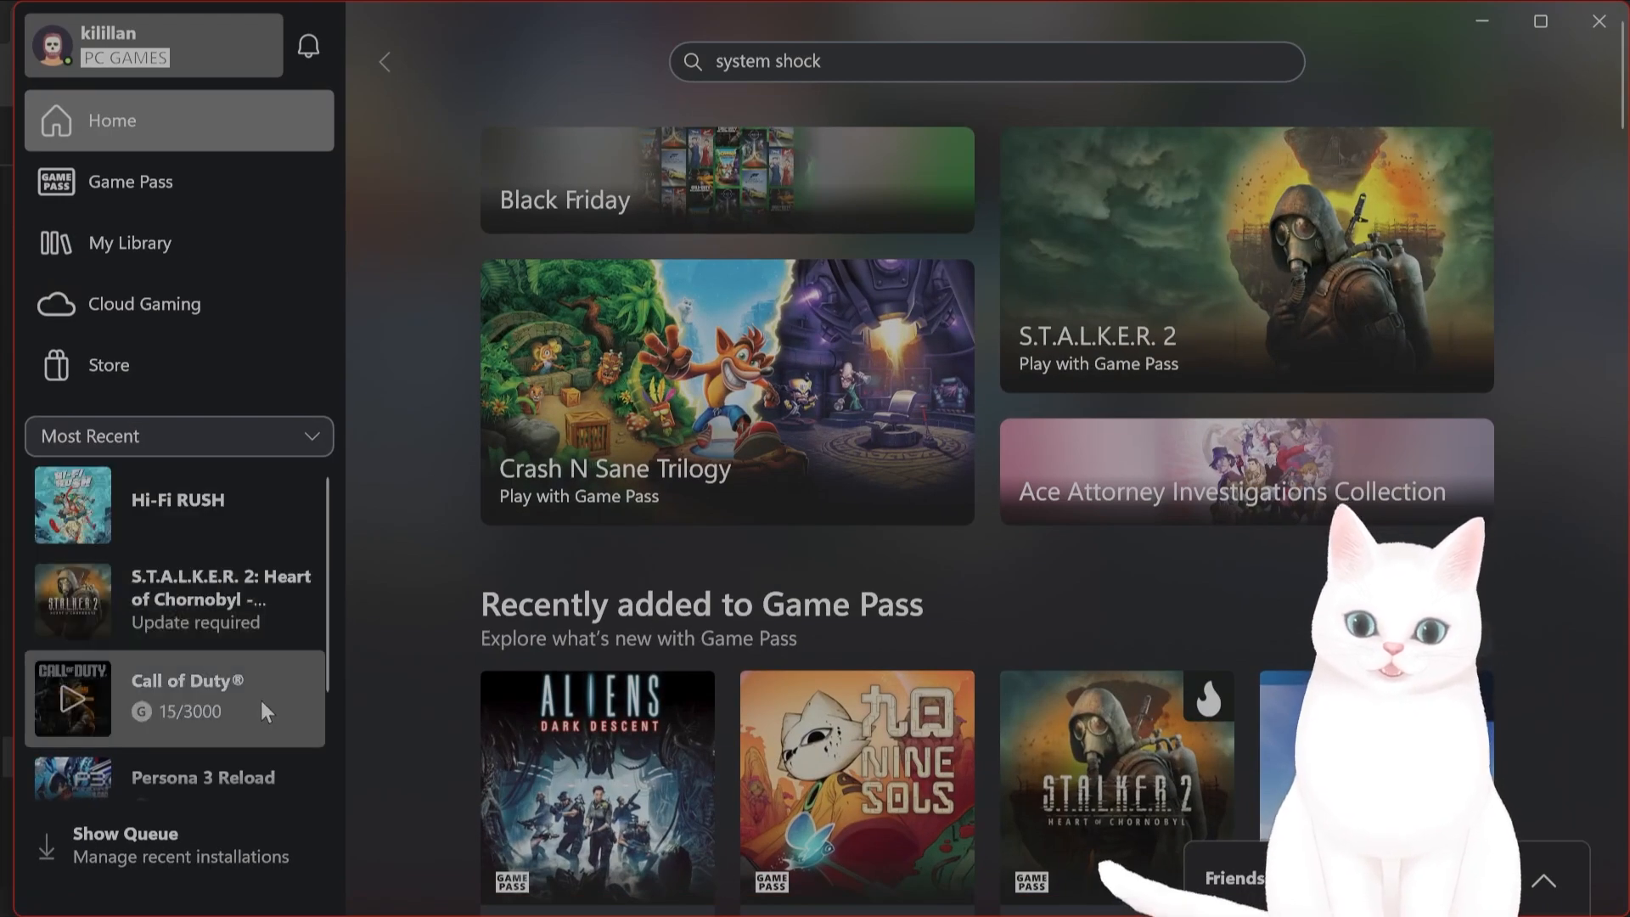
Step: Open the Call of Duty entry from the Xbox app's Most Recent list
{"action": "left_click", "coordinate": [71, 698]}
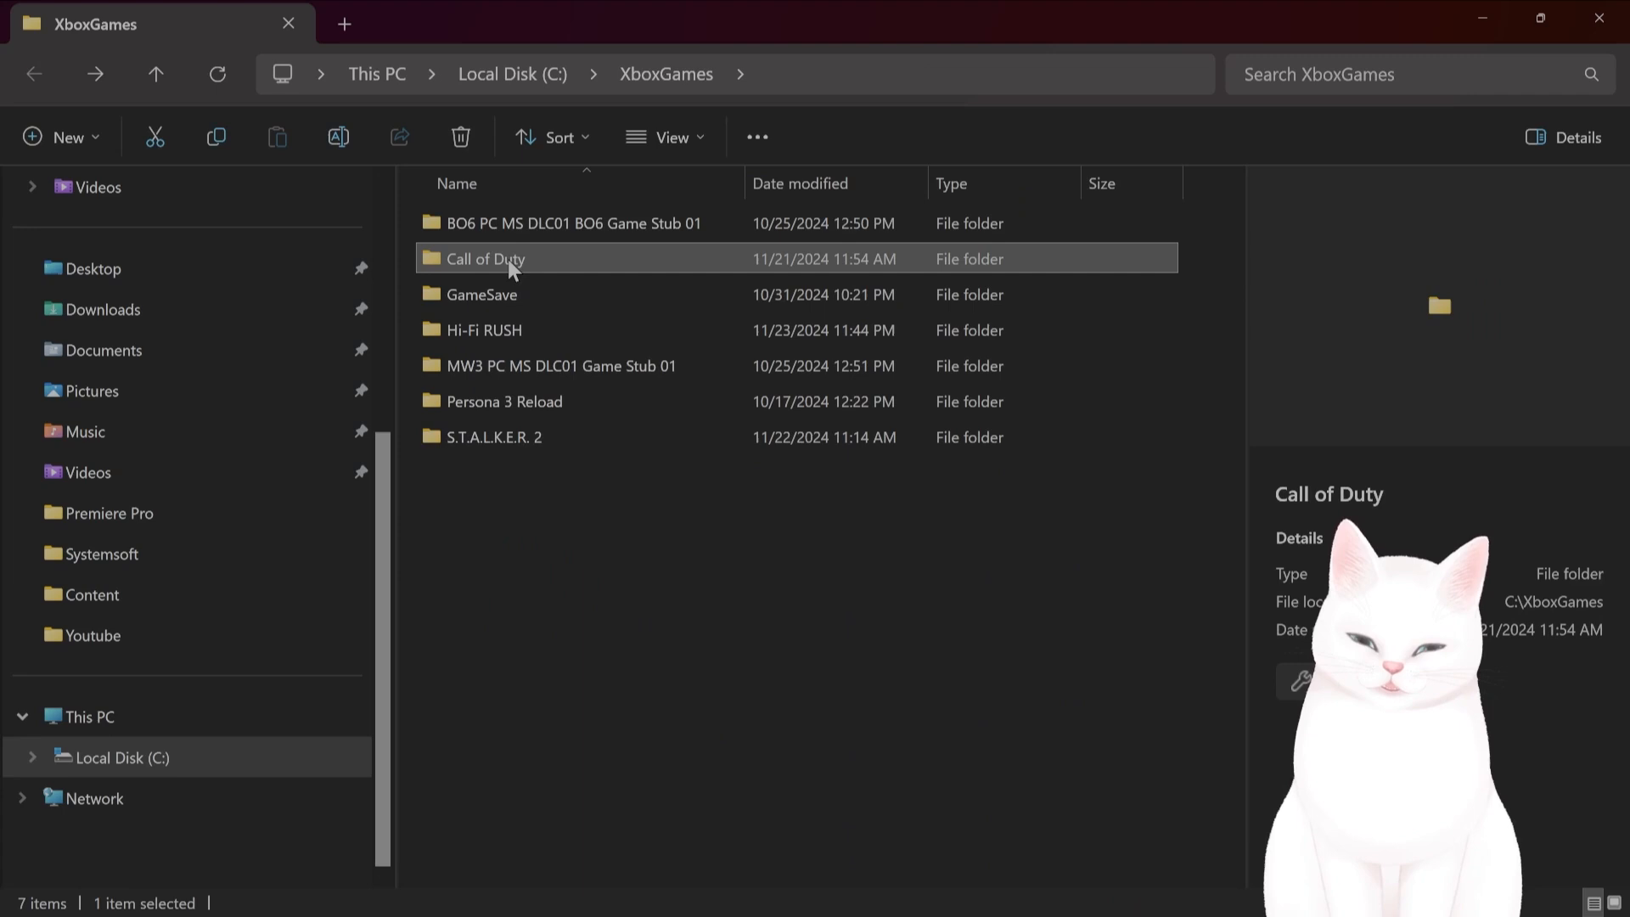
{"action": "right_click", "coordinate": [483, 258]}
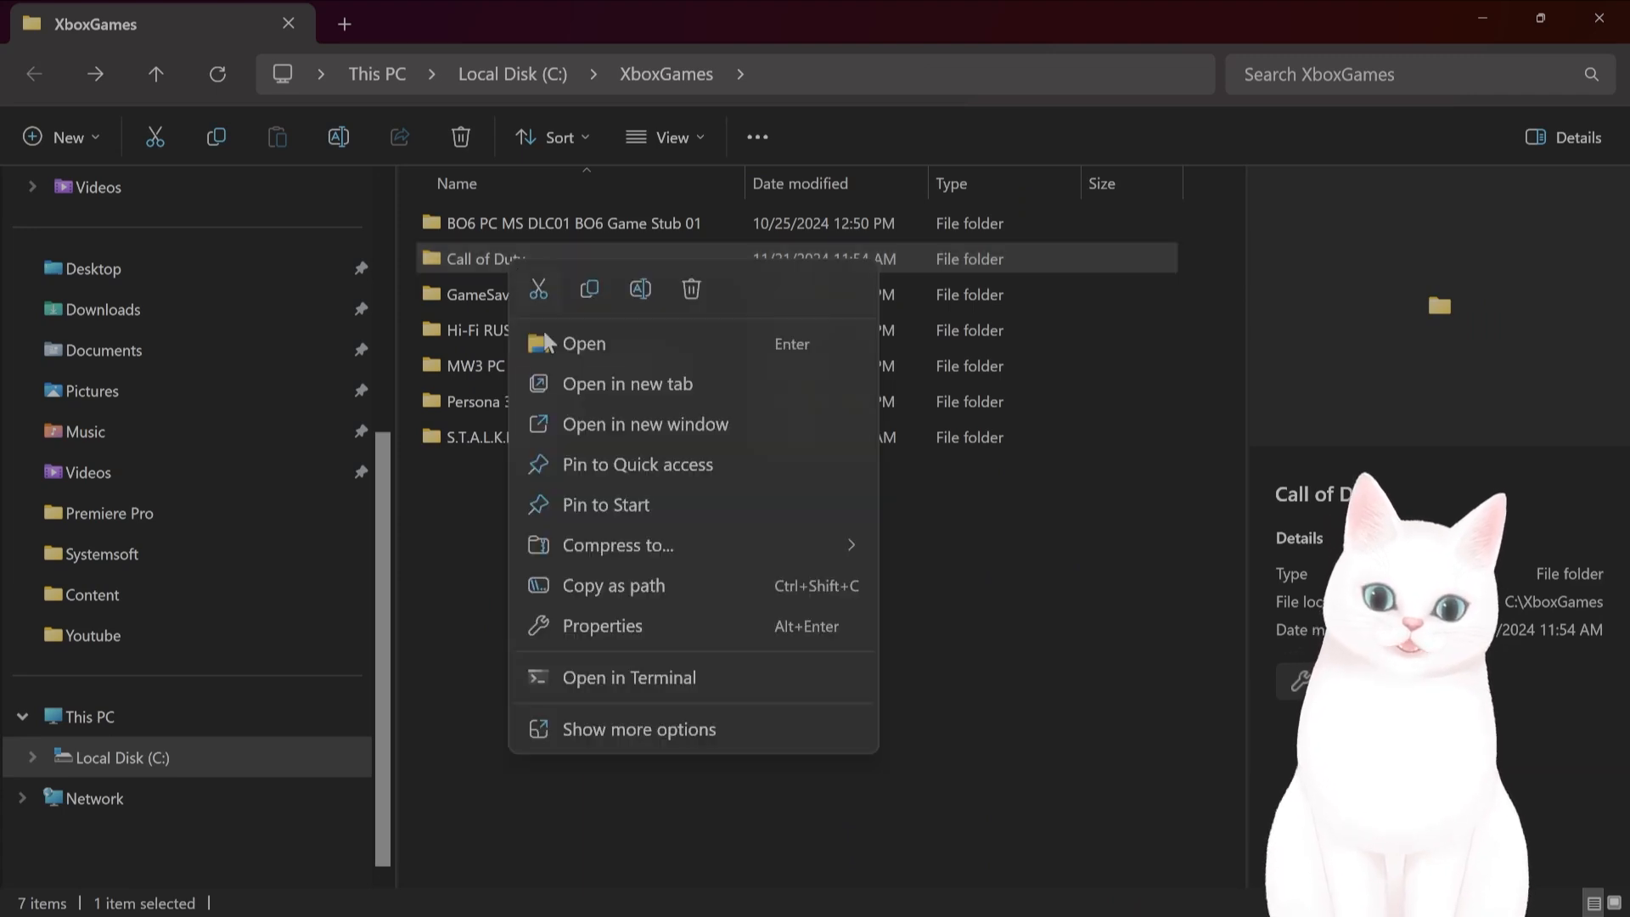
{"action": "left_click", "coordinate": [602, 625]}
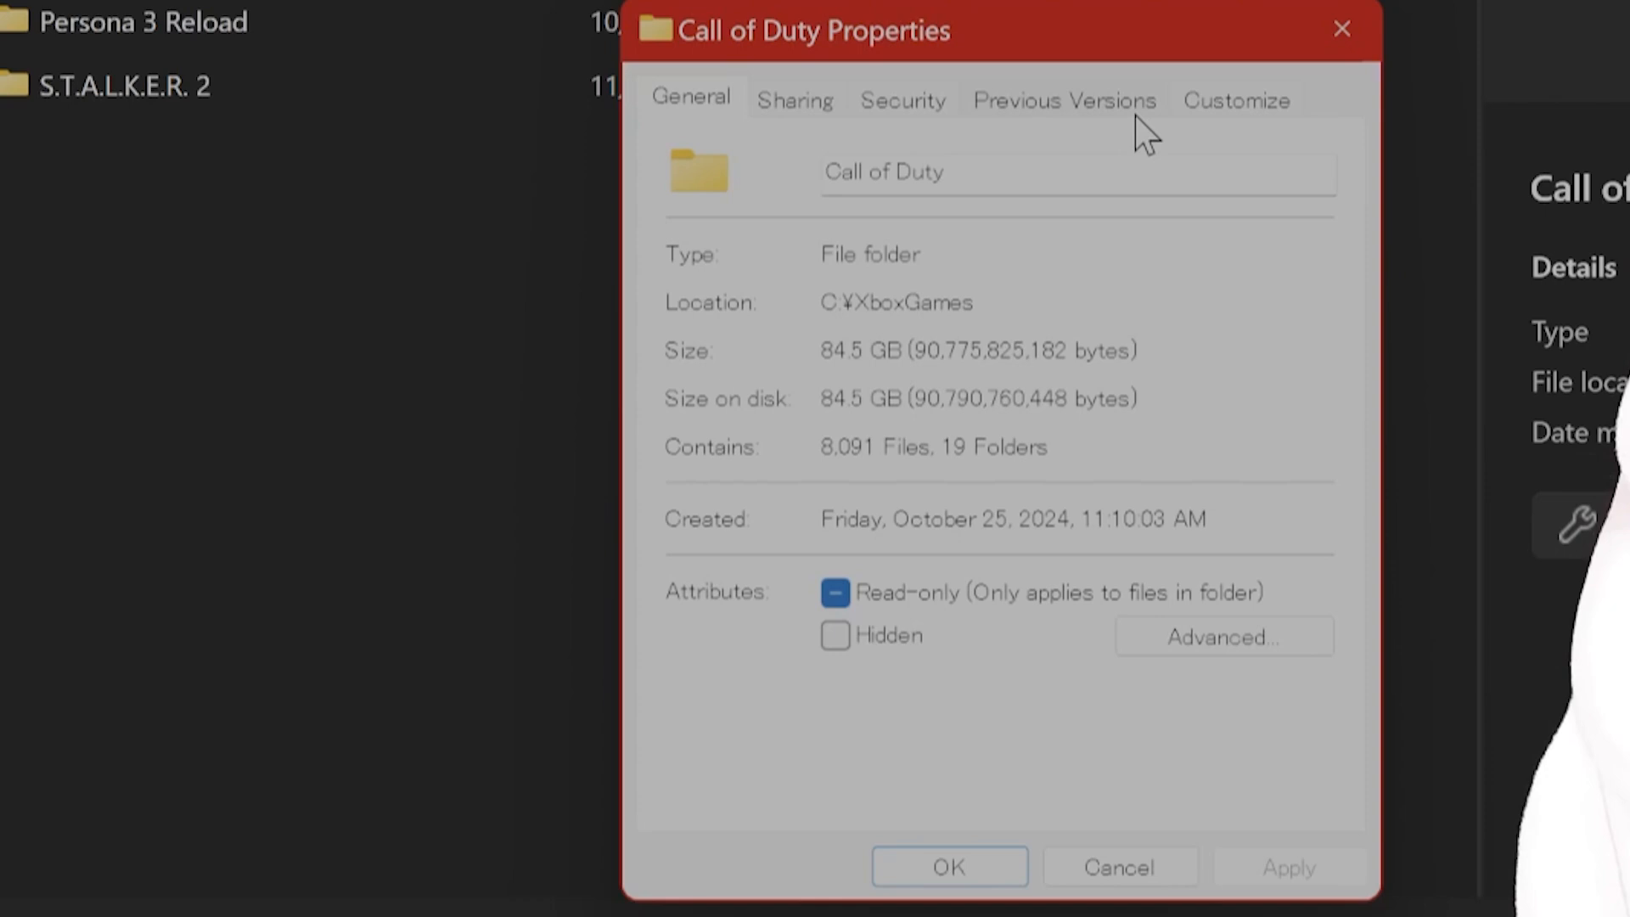
{"action": "left_click", "coordinate": [1223, 636]}
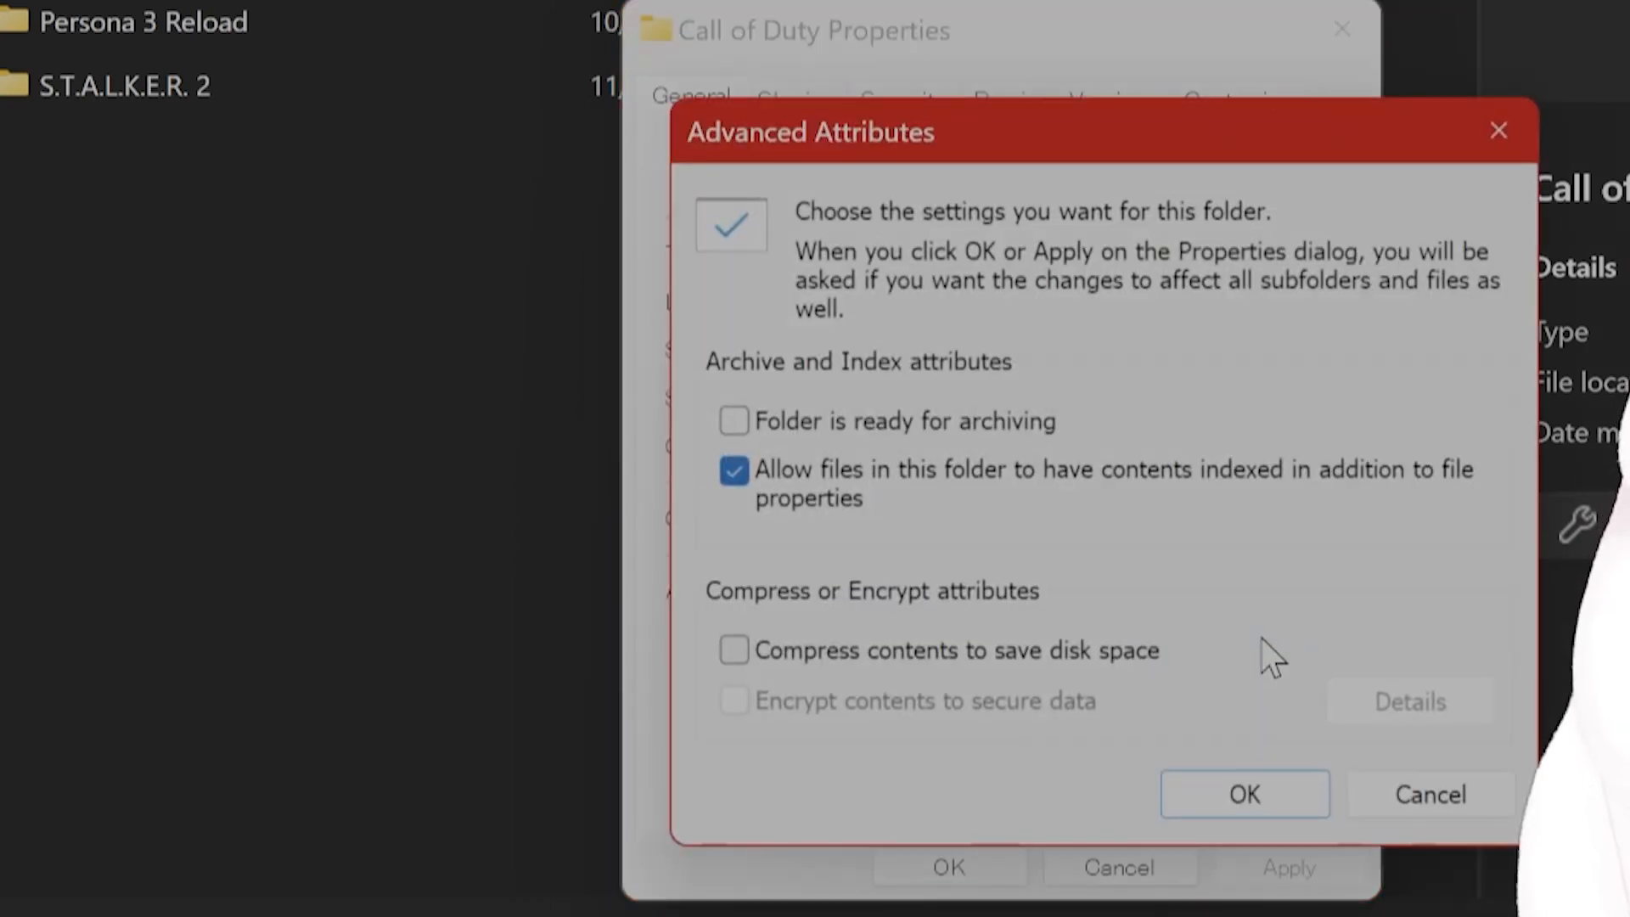
{"action": "mouse_move", "coordinate": [923, 681]}
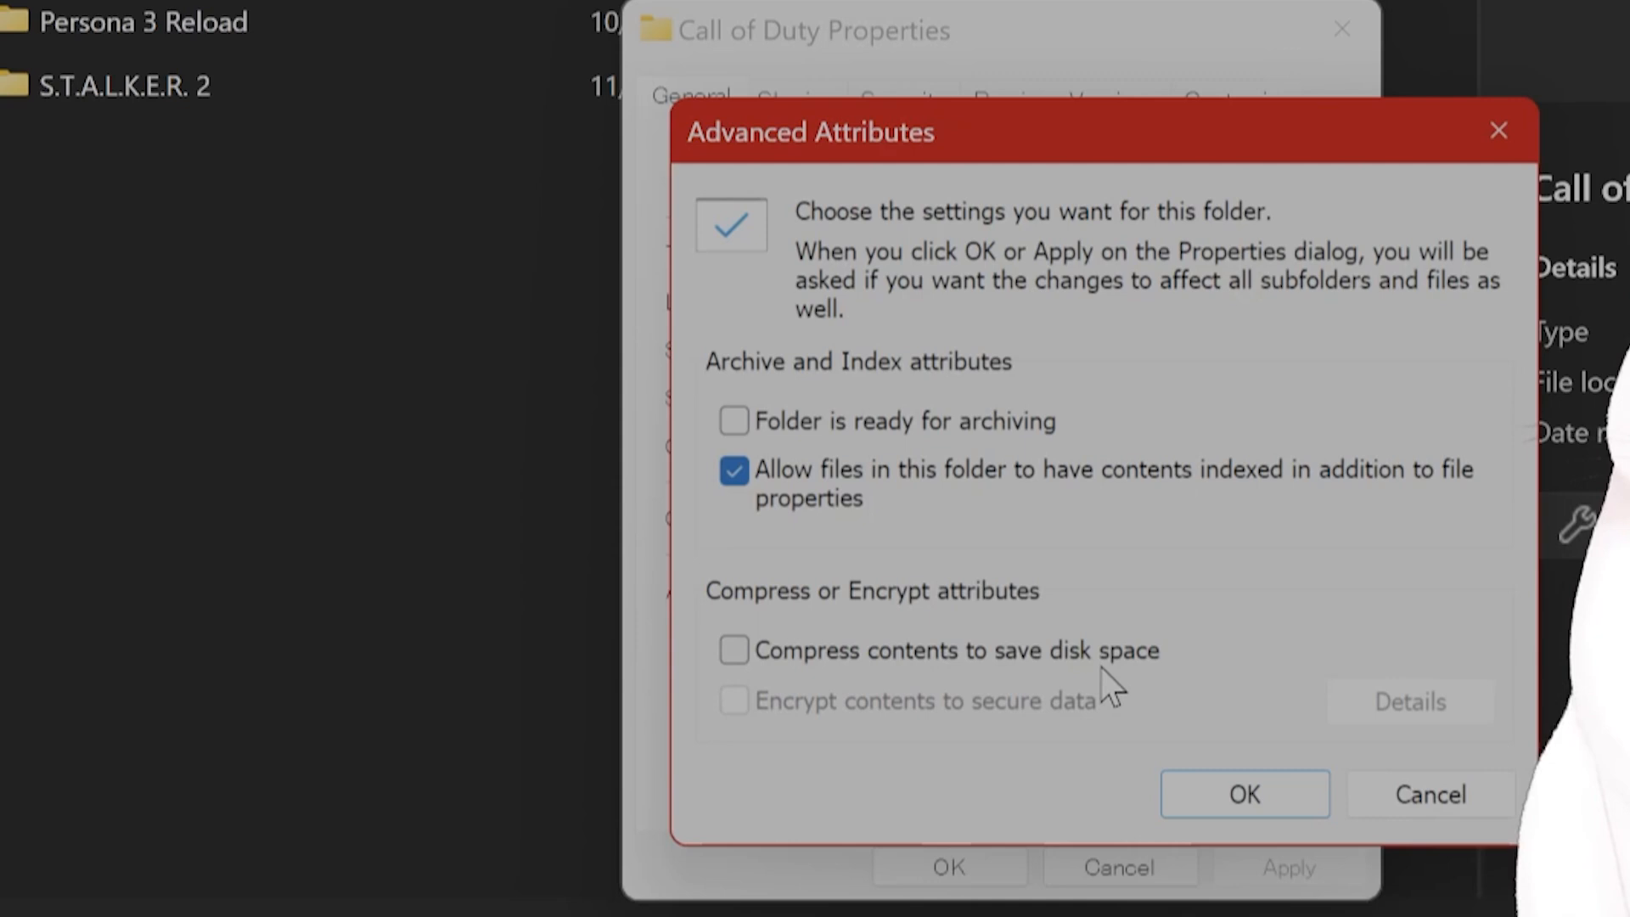
{"action": "mouse_move", "coordinate": [1047, 668]}
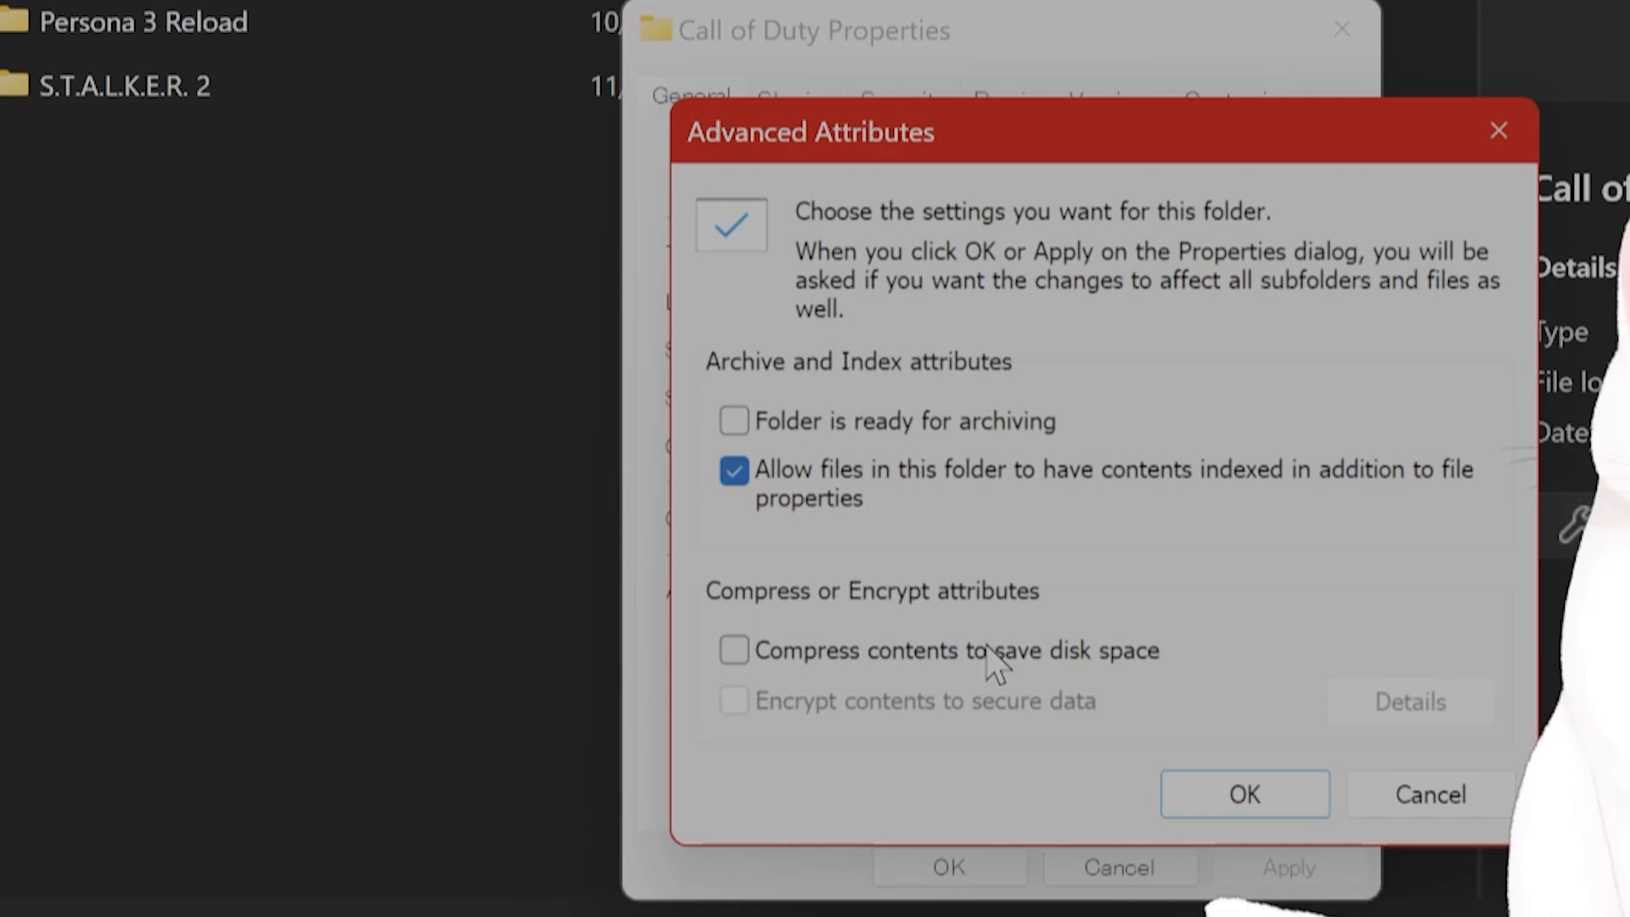
{"action": "mouse_move", "coordinate": [1429, 795]}
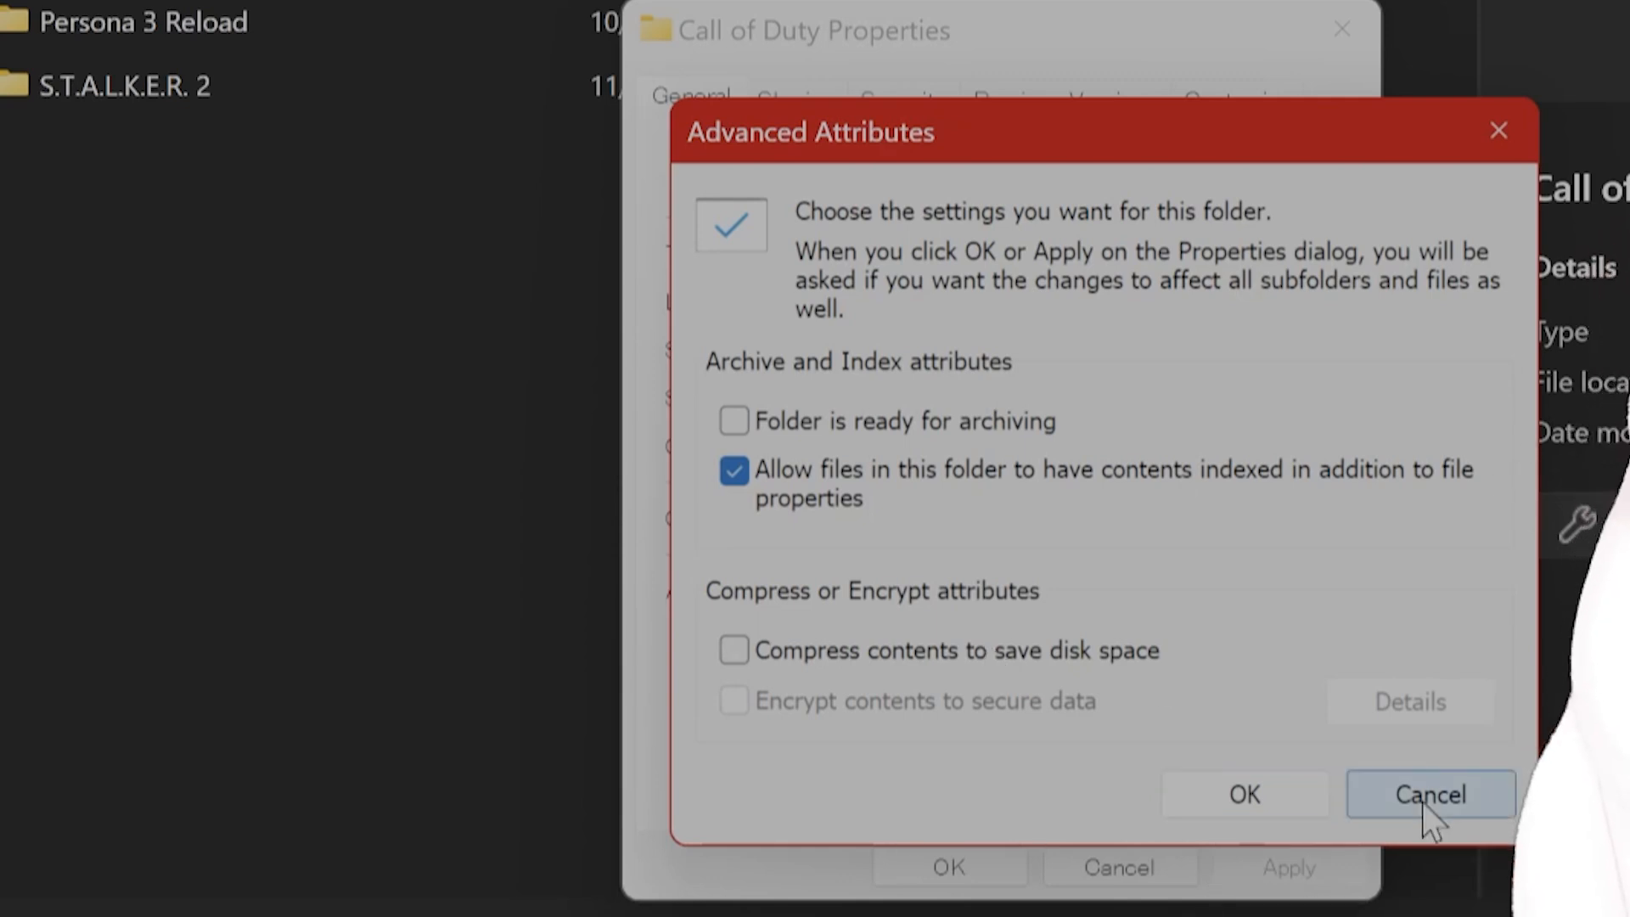
{"action": "left_click", "coordinate": [1430, 795]}
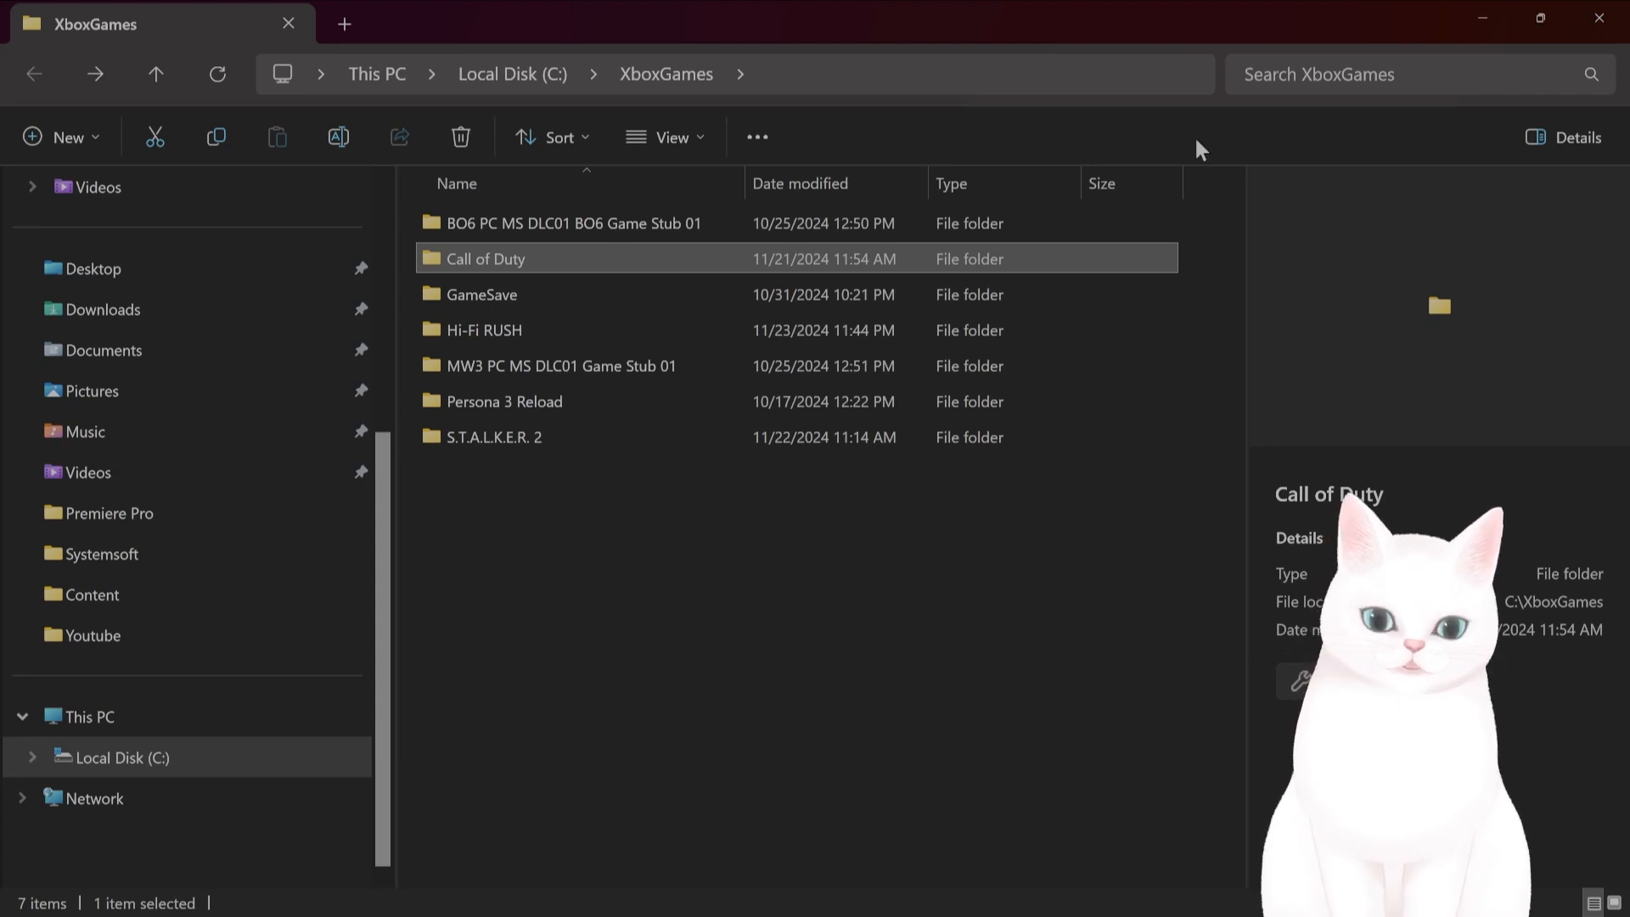
{"action": "mouse_move", "coordinate": [1040, 412]}
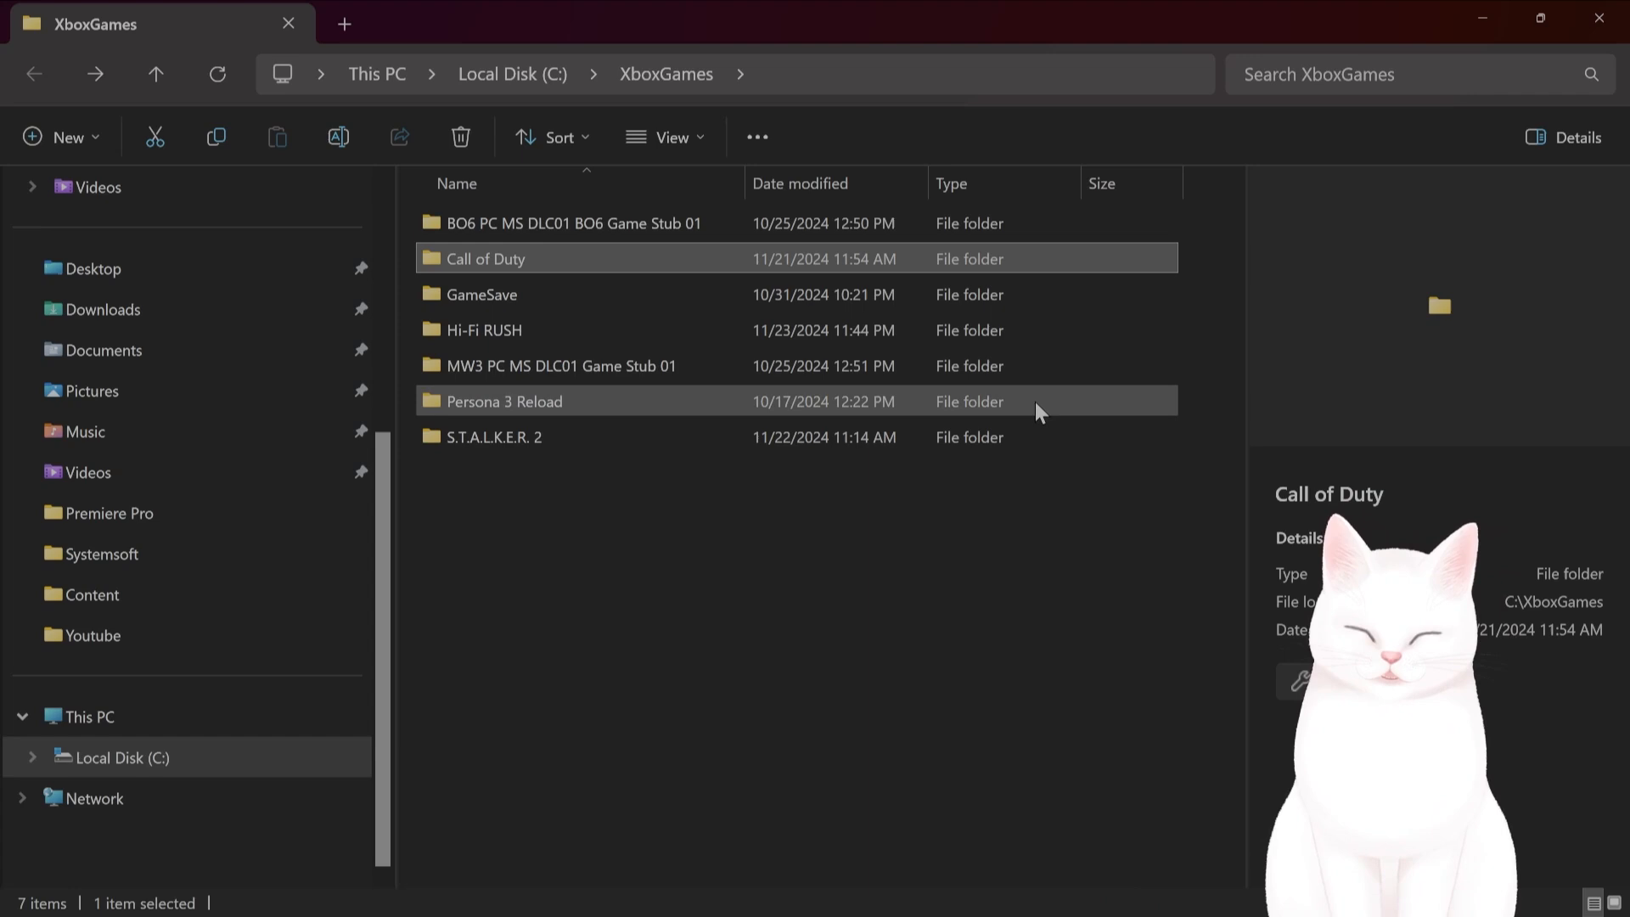
{"action": "mouse_move", "coordinate": [509, 258]}
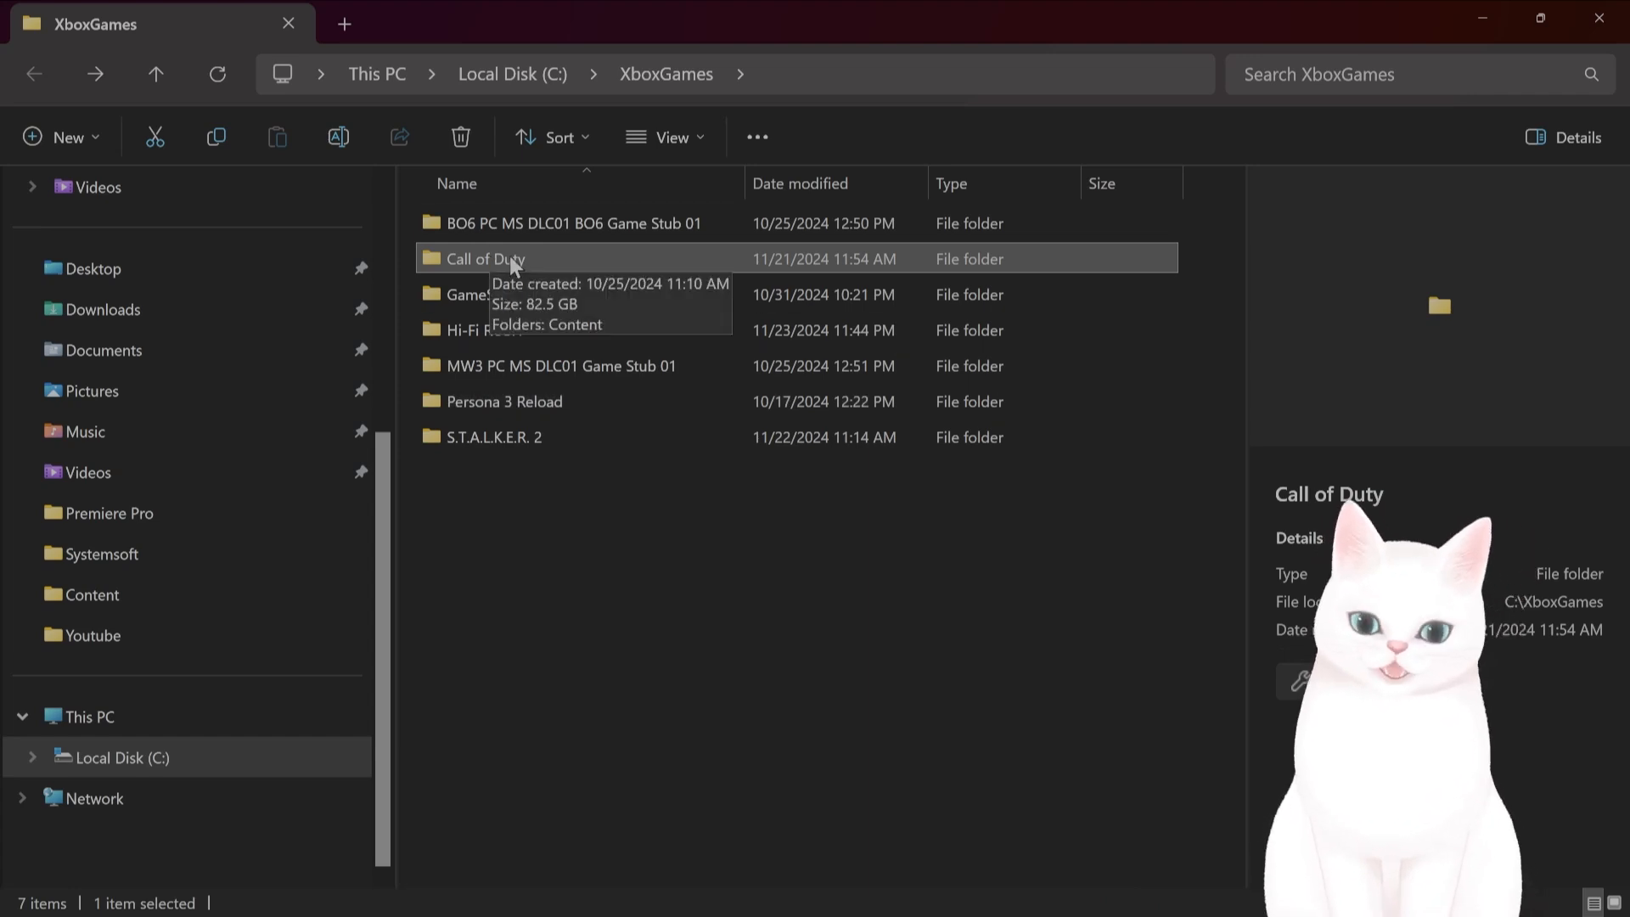
Step: Enter Call of Duty's Content folder, toggle file extensions, and open cod.exe's context menu
{"action": "double_click", "coordinate": [485, 259]}
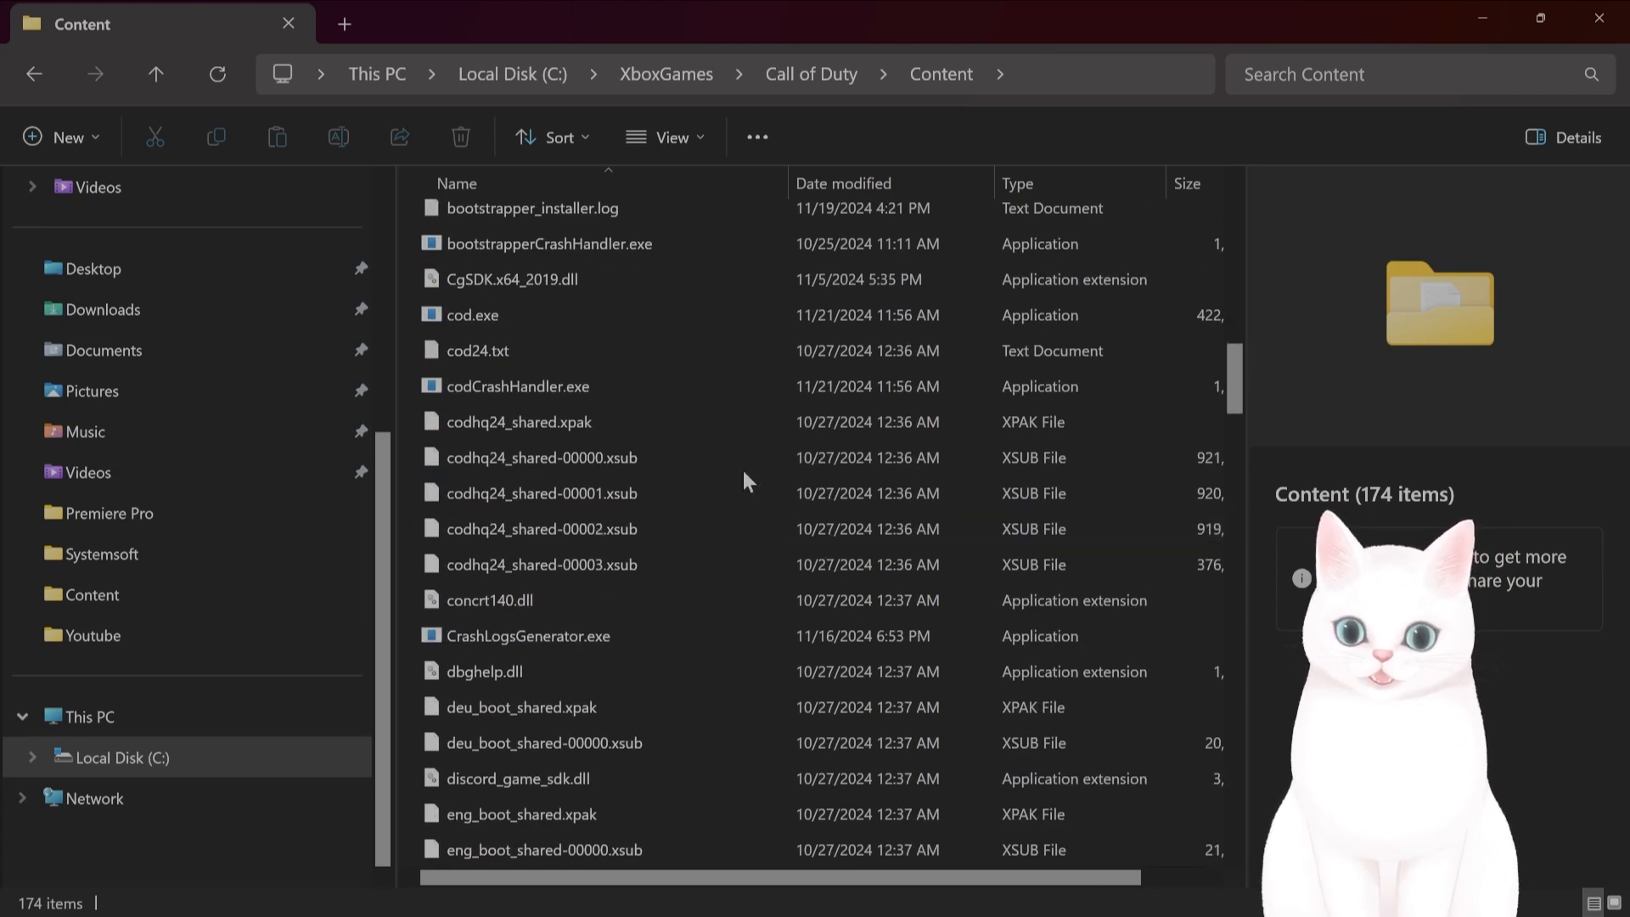
{"action": "left_click", "coordinate": [473, 397]}
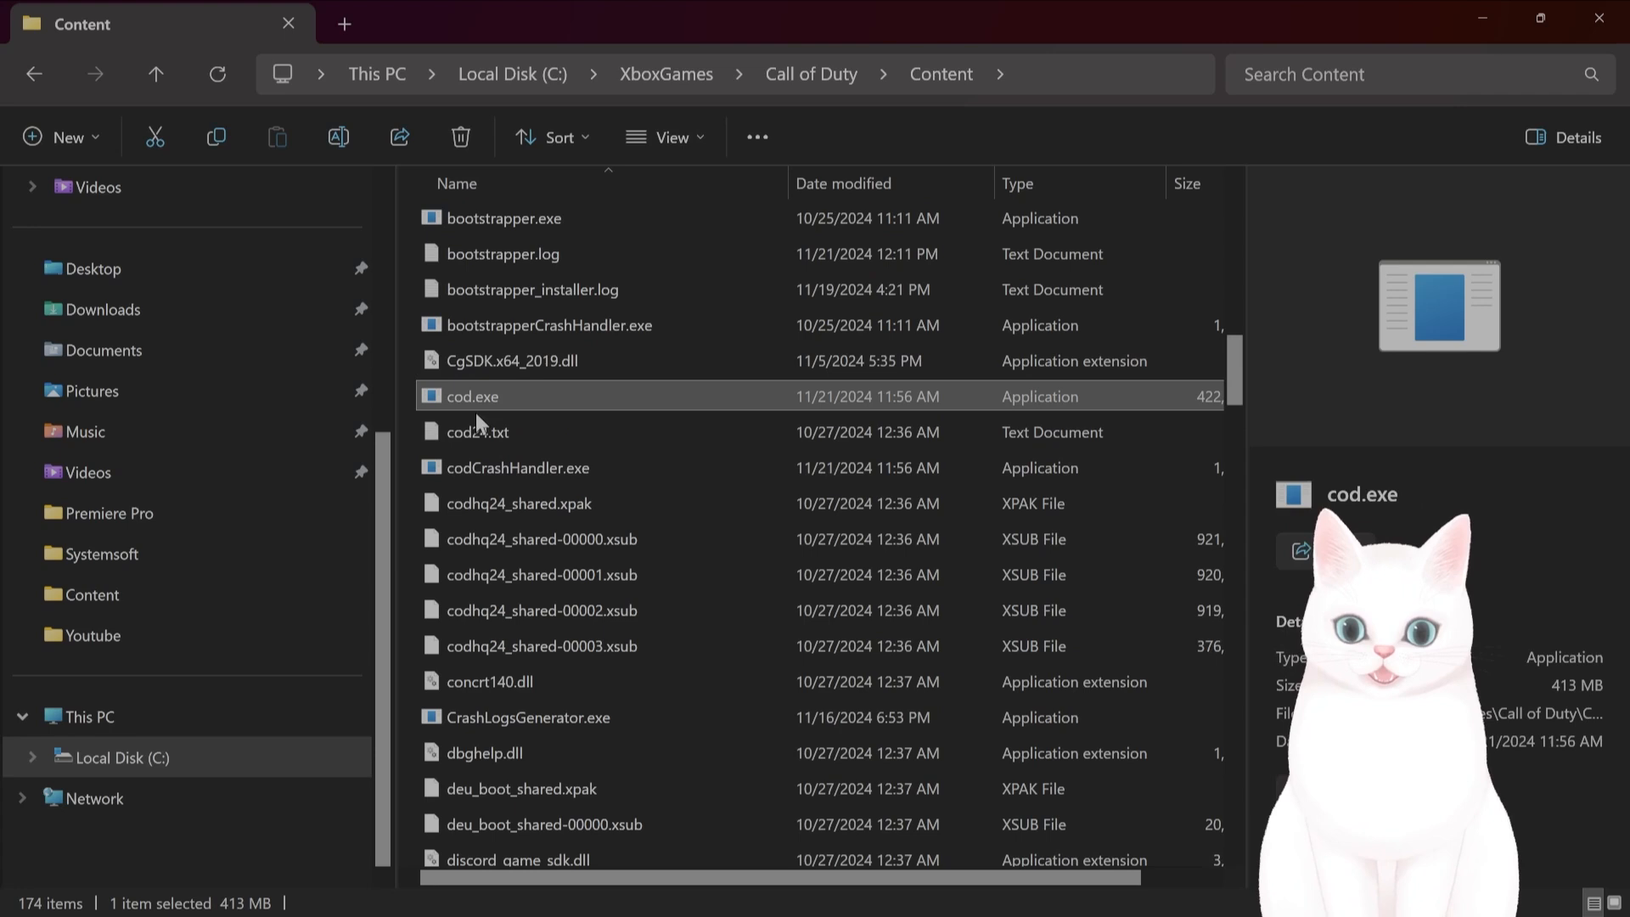
{"action": "left_click", "coordinate": [669, 136]}
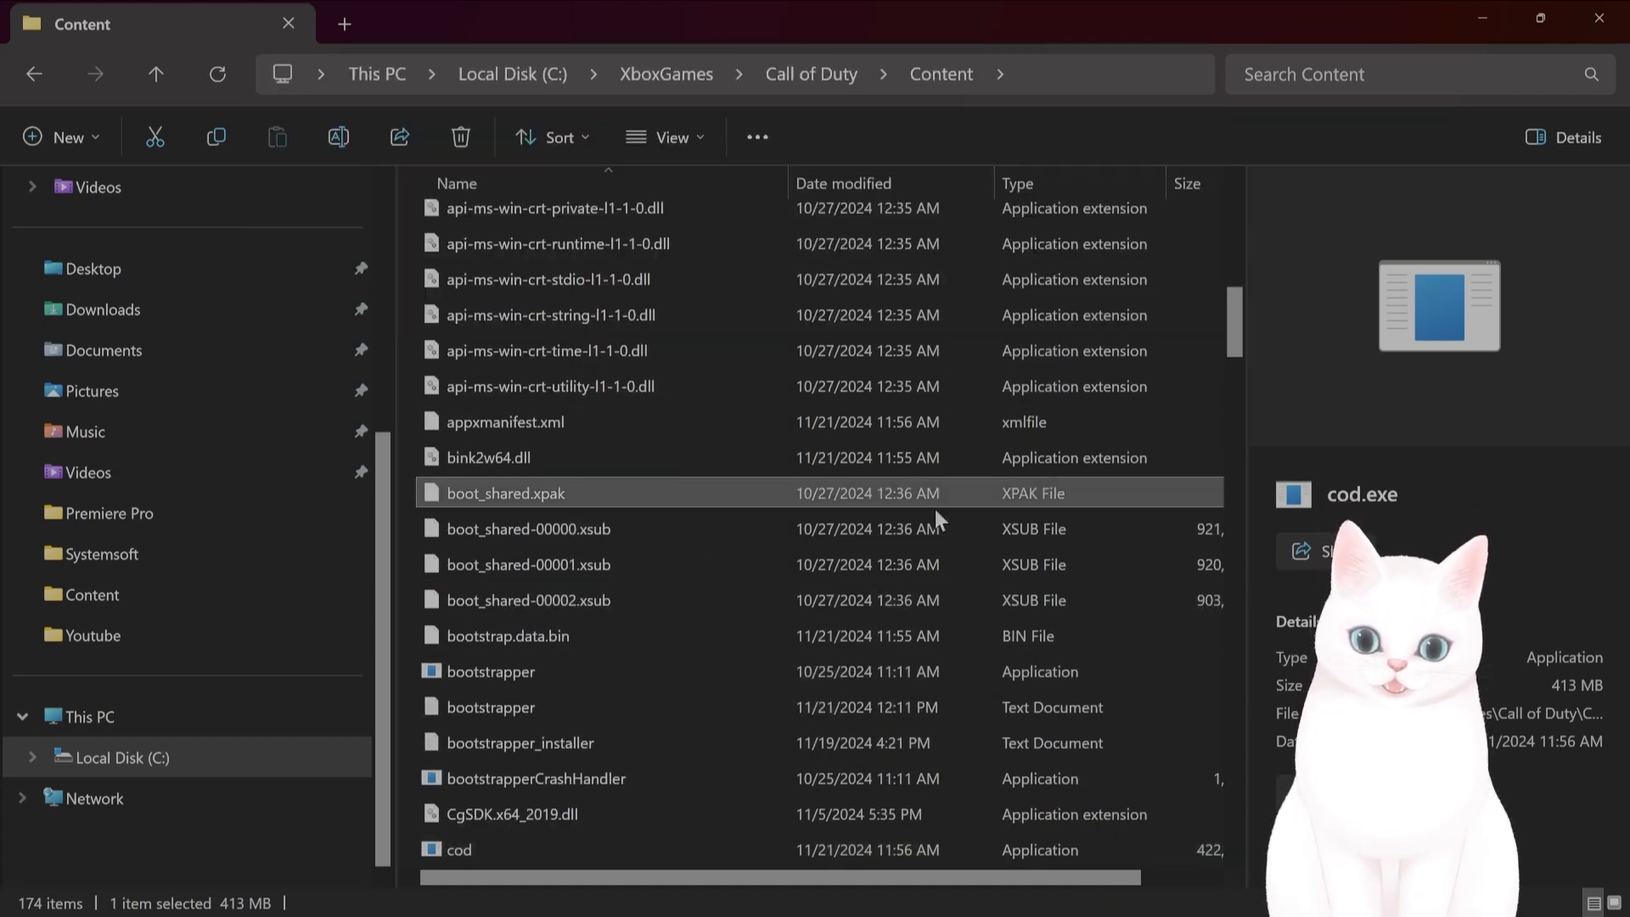
{"action": "scroll", "scroll_direction": "down", "scroll_amount": 3}
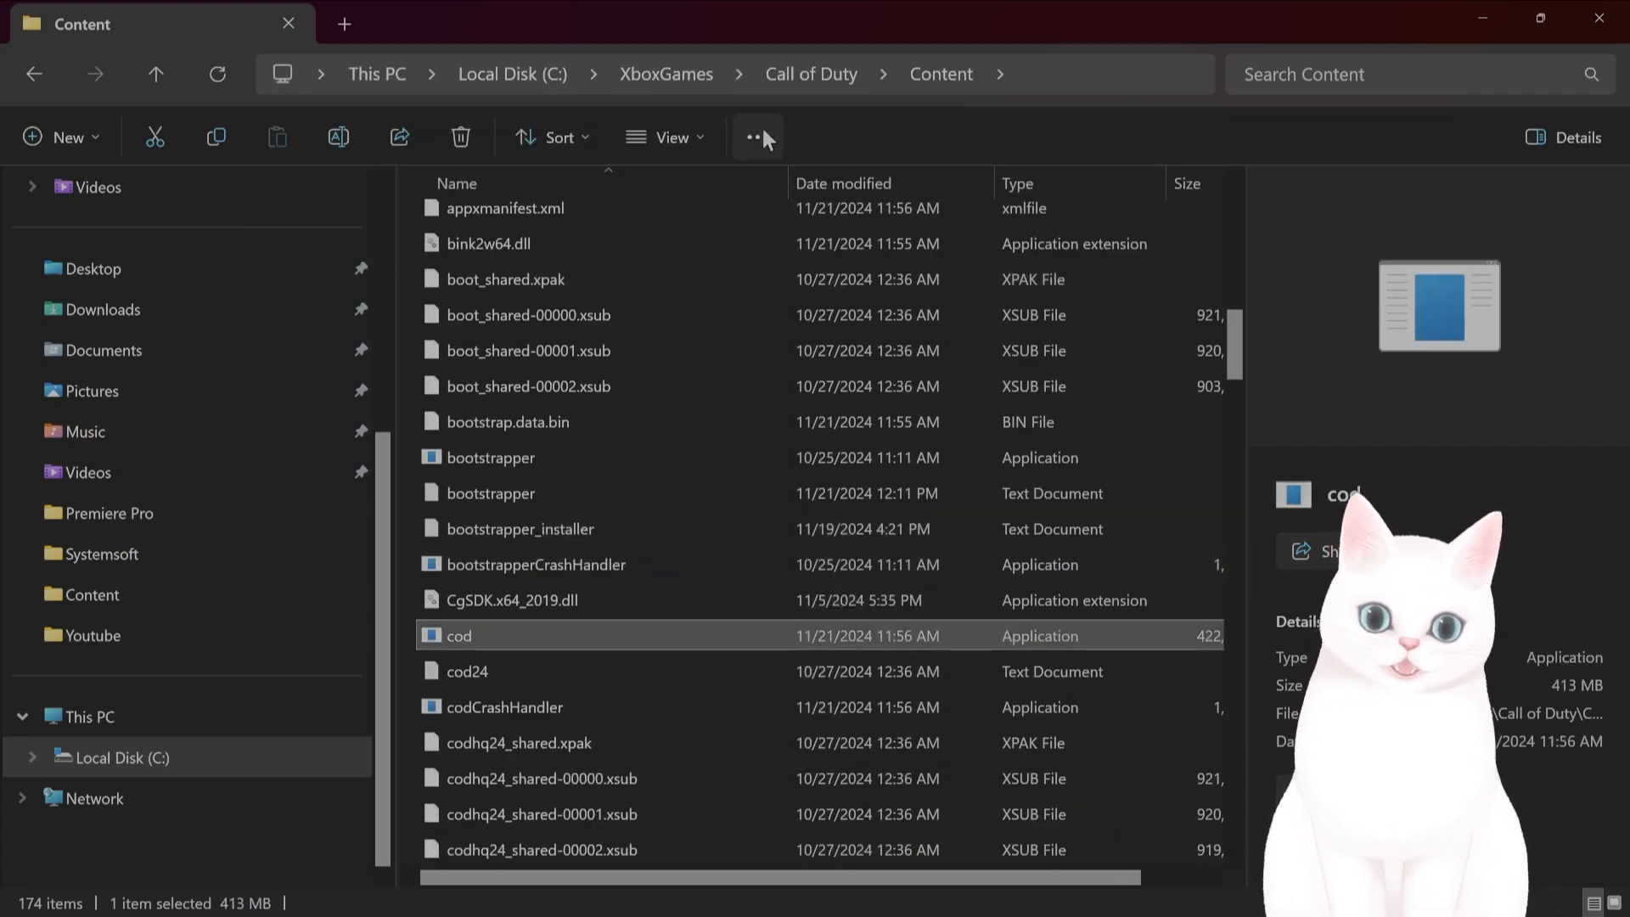
{"action": "left_click", "coordinate": [758, 136]}
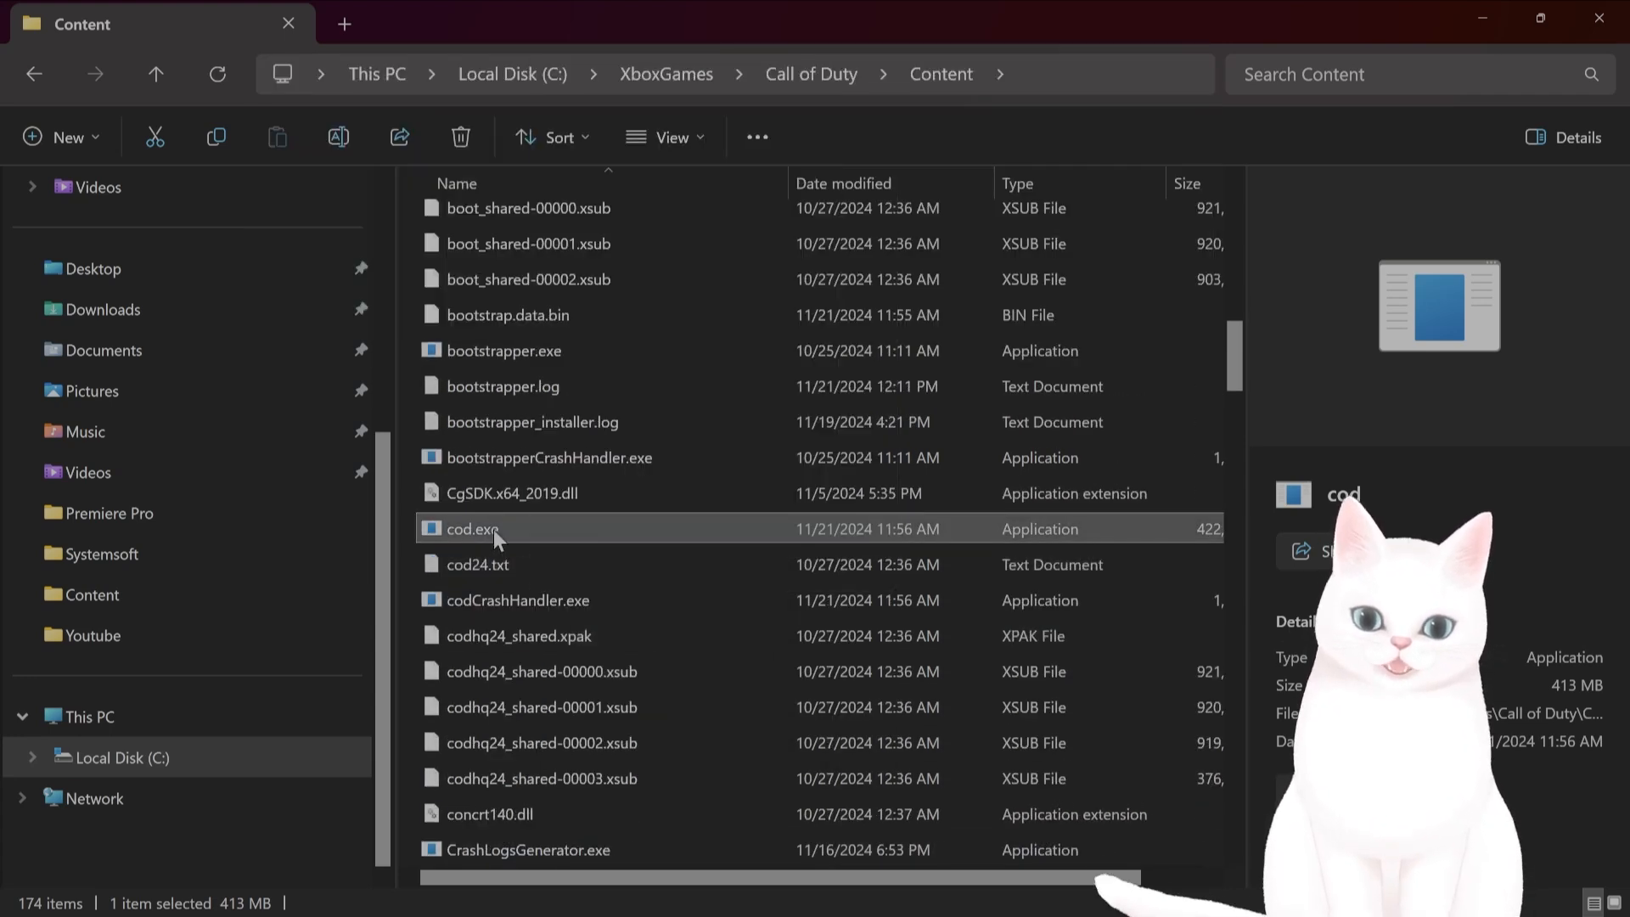
{"action": "right_click", "coordinate": [473, 528]}
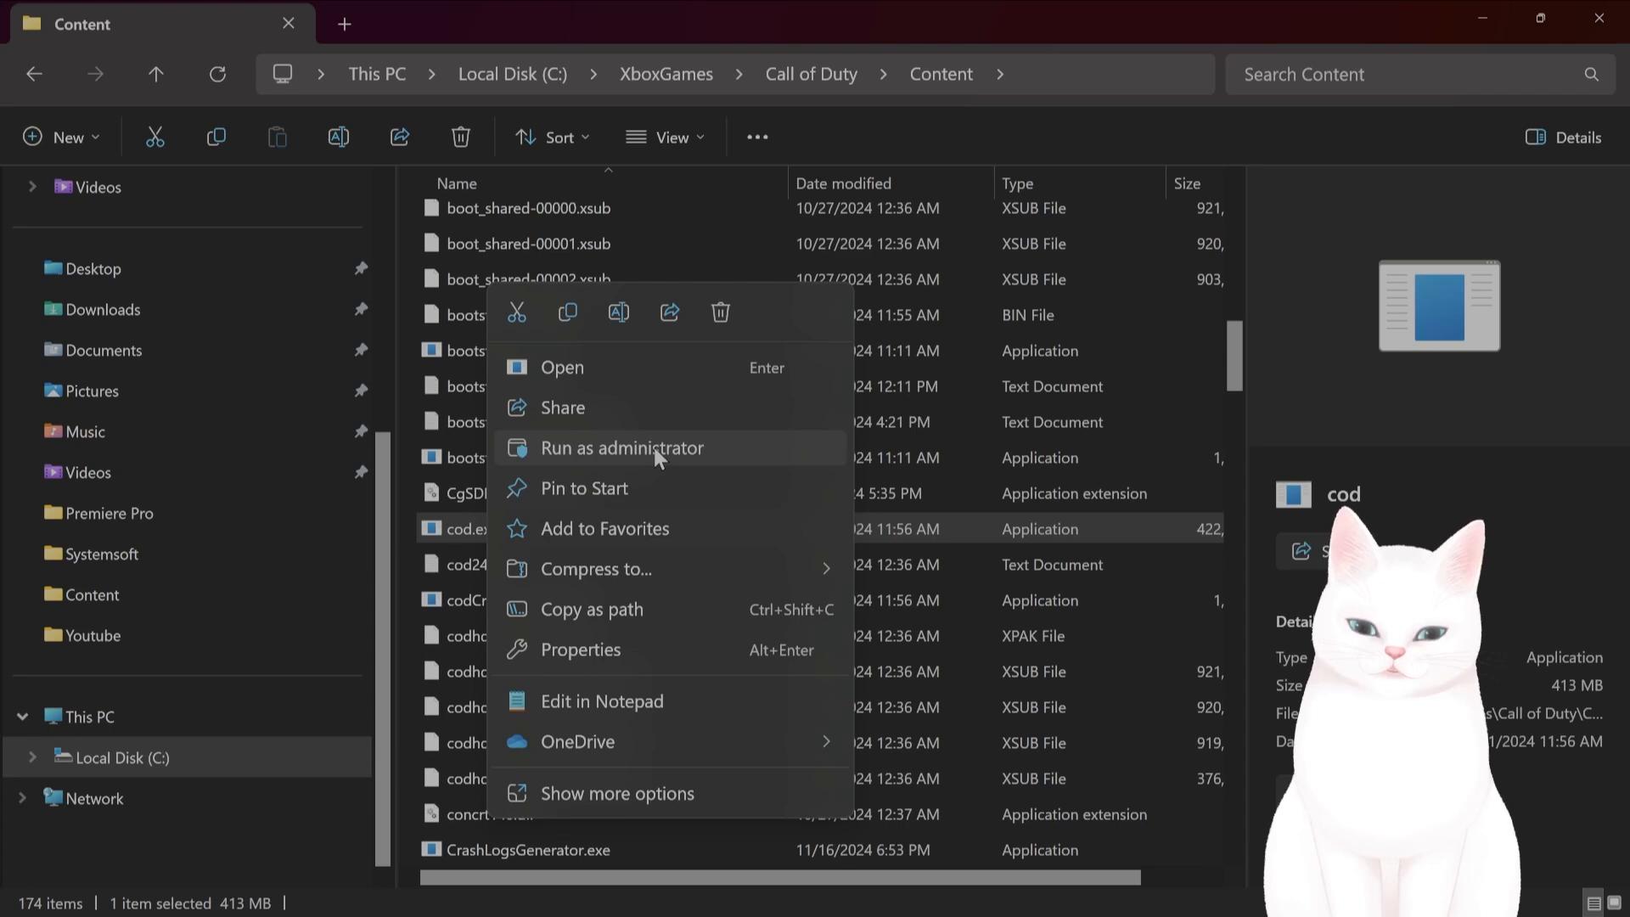